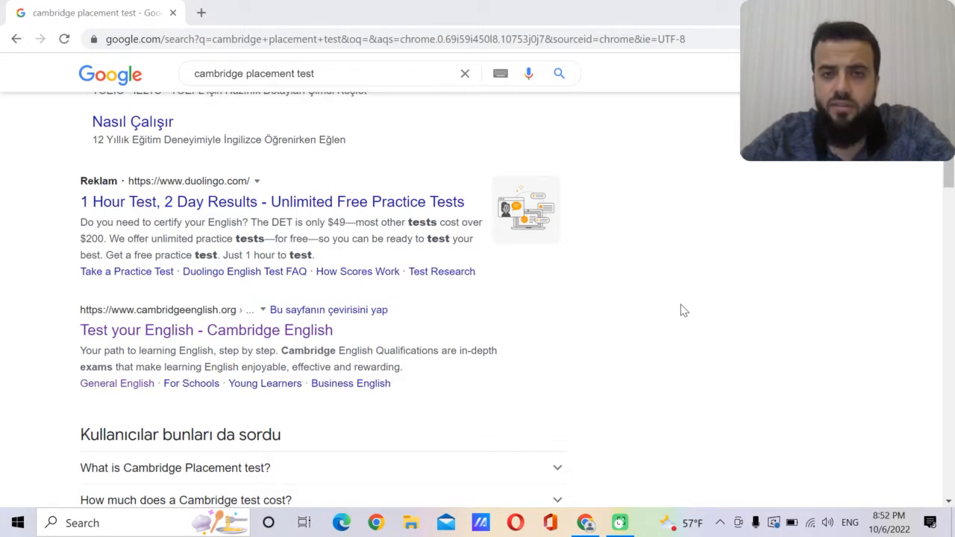
# Open Cambridge English's 'Test your English' page and scroll to the four free test categories.
pyautogui.click(241, 73)
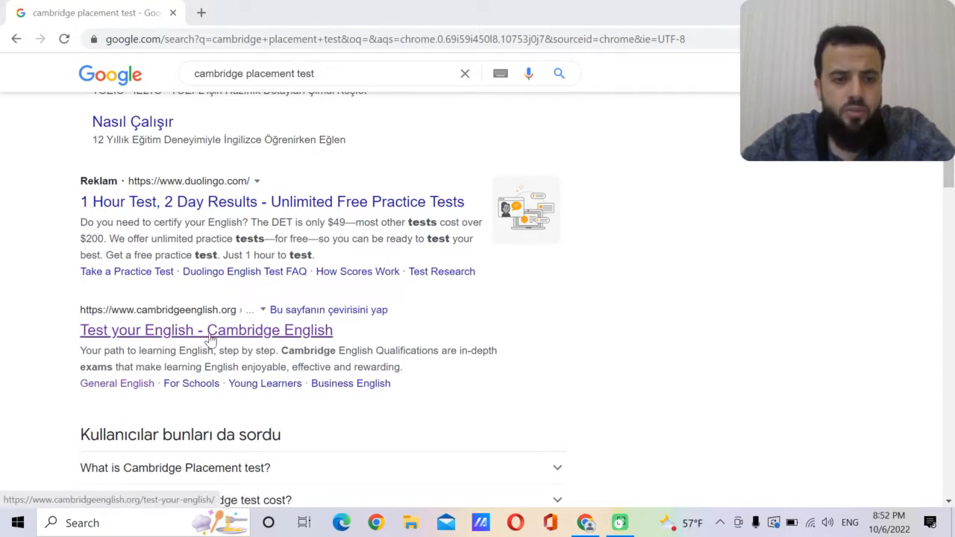
pyautogui.click(206, 330)
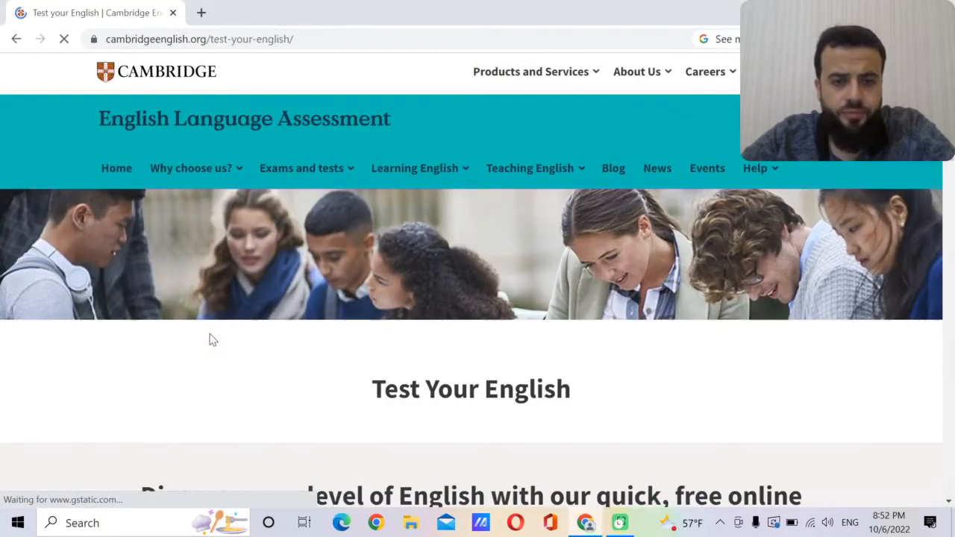
pyautogui.scroll(-3)
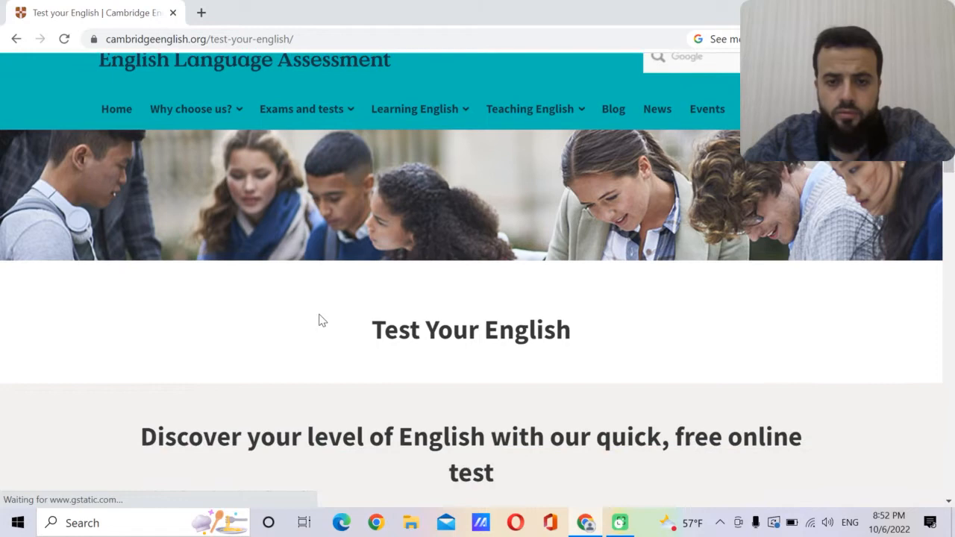
pyautogui.scroll(-3)
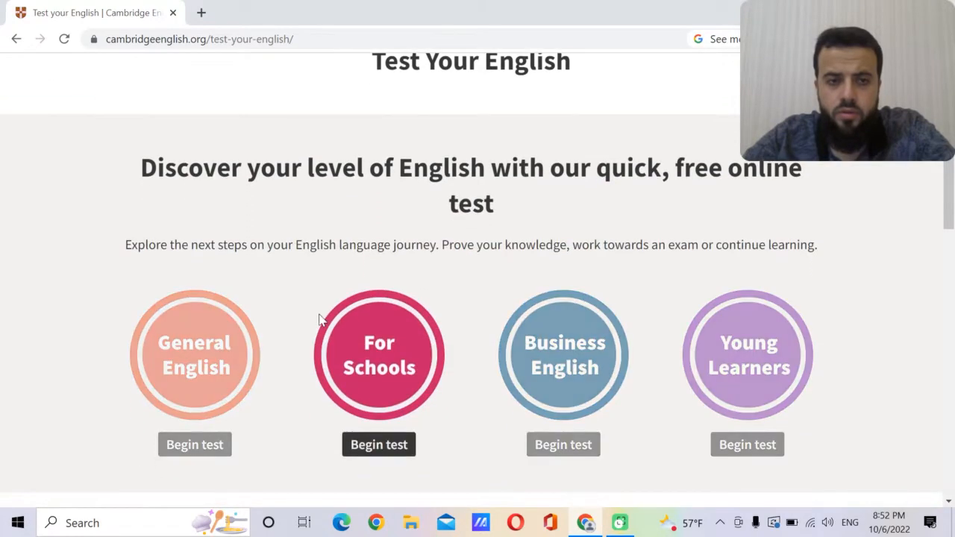
pyautogui.moveTo(115, 243)
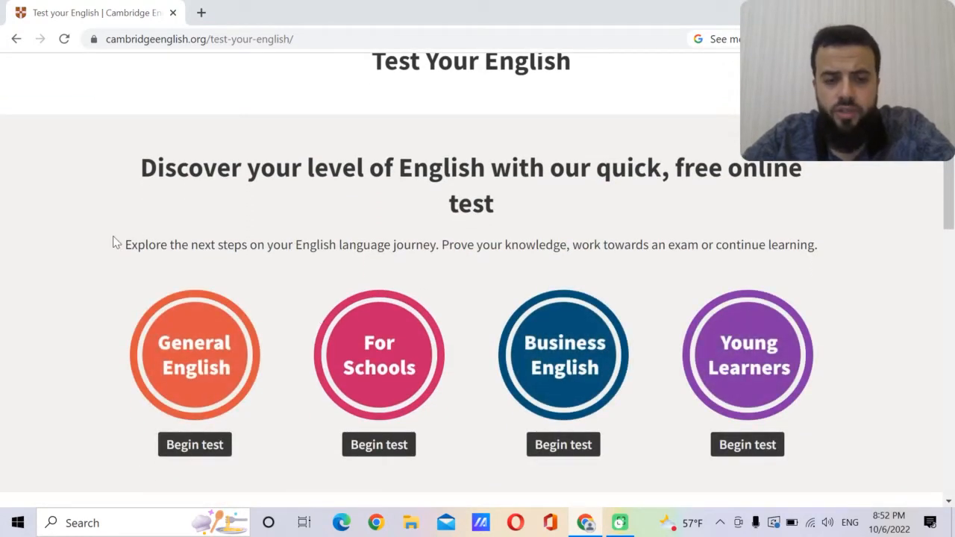
pyautogui.scroll(-3)
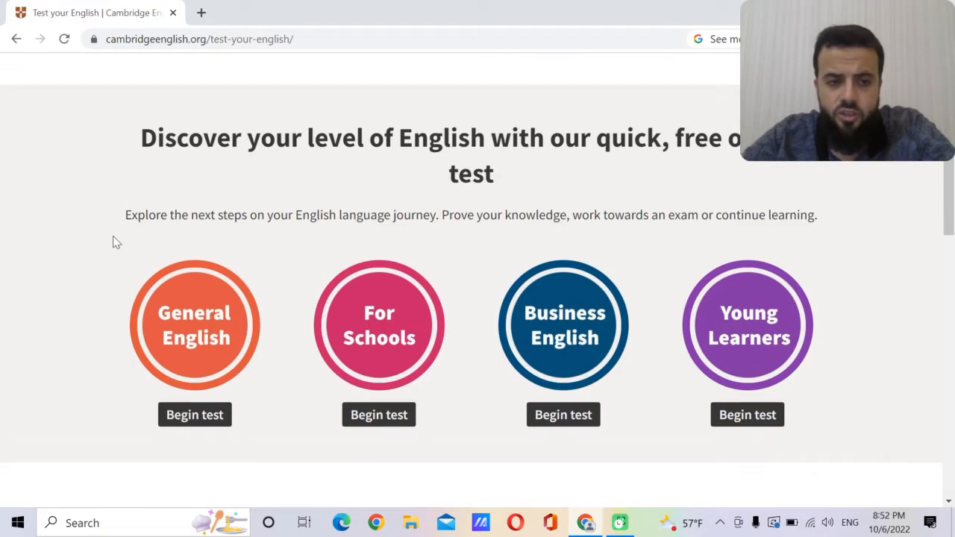
pyautogui.moveTo(379, 313)
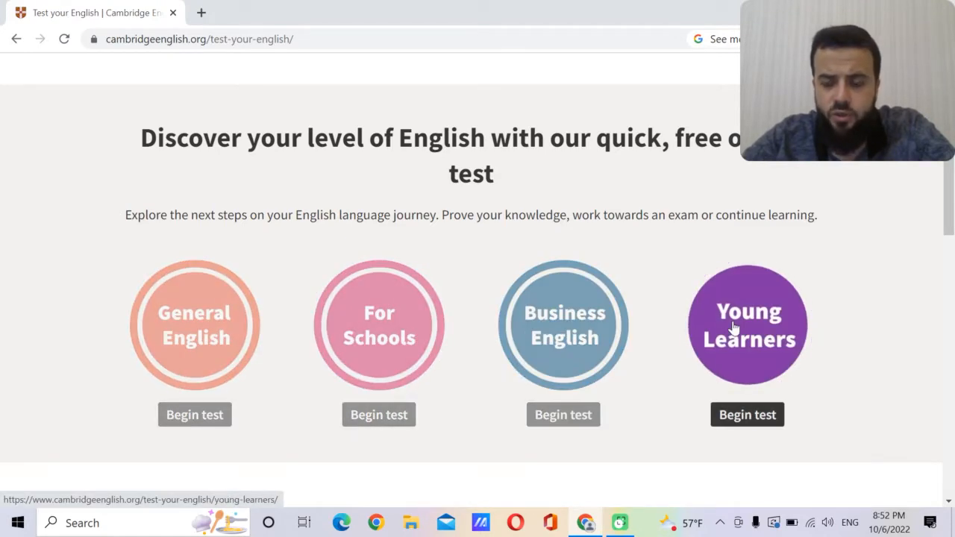
pyautogui.moveTo(194, 312)
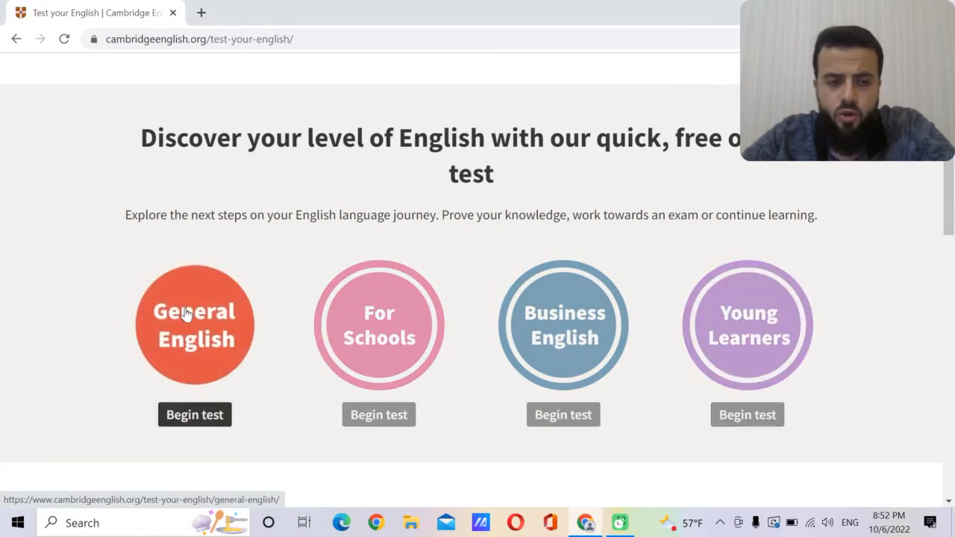
pyautogui.moveTo(196, 399)
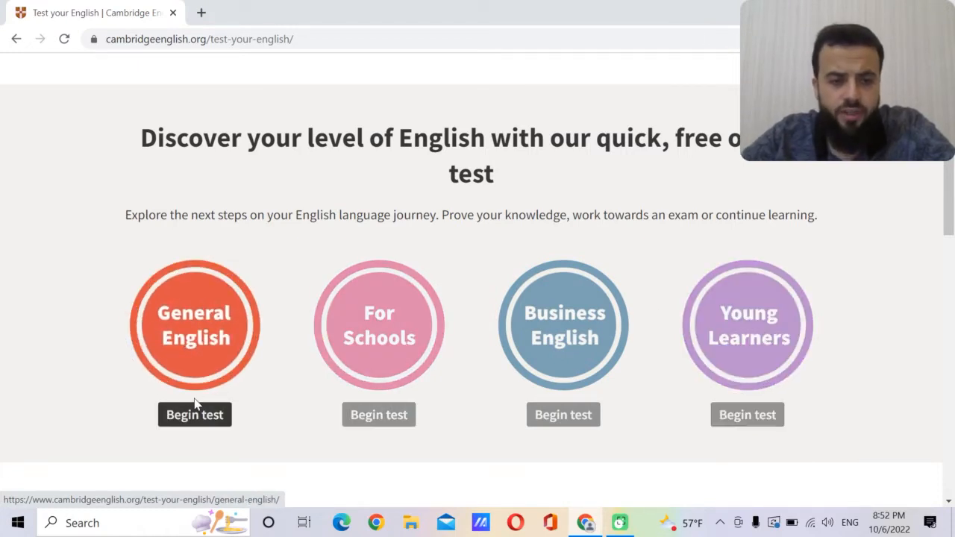
# Begin the General English placement test and scroll to its first question.
pyautogui.click(194, 414)
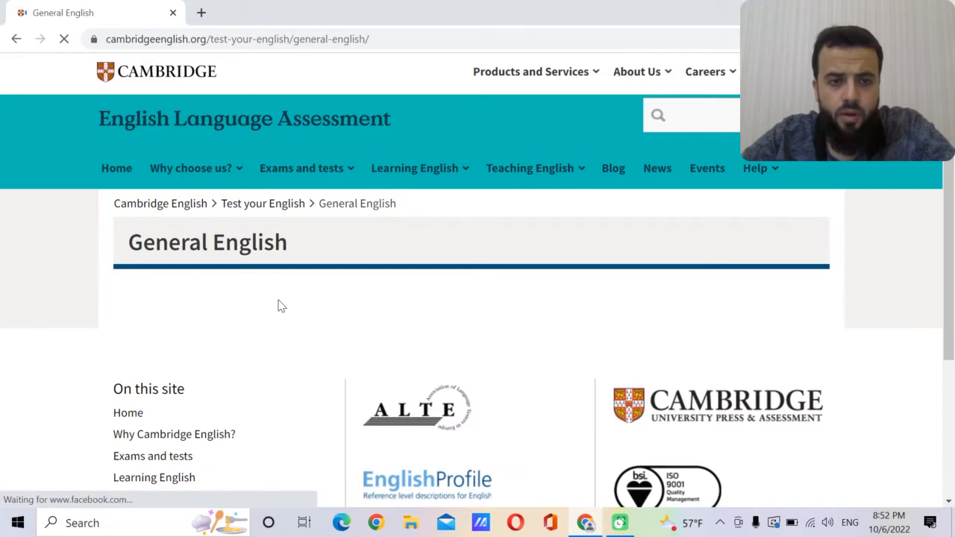
pyautogui.scroll(-3)
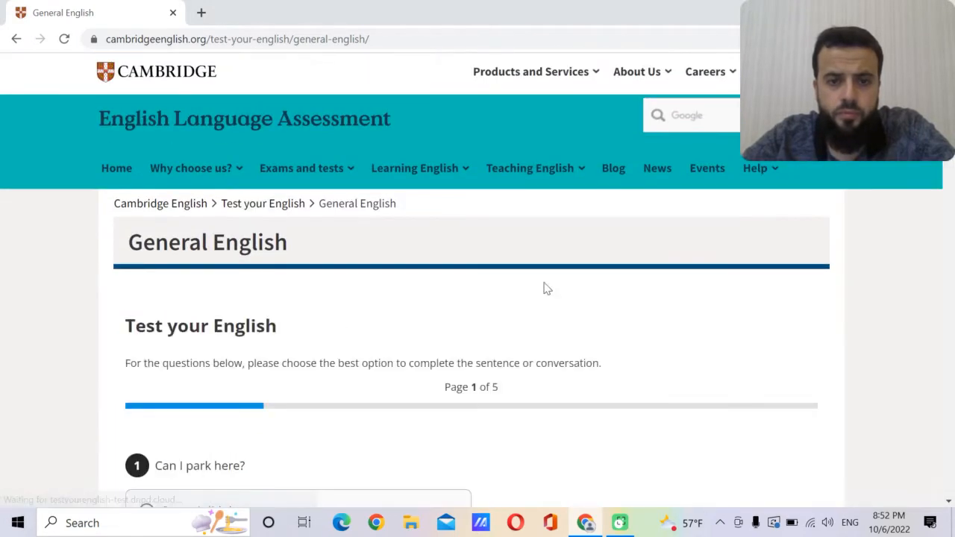
pyautogui.scroll(-3)
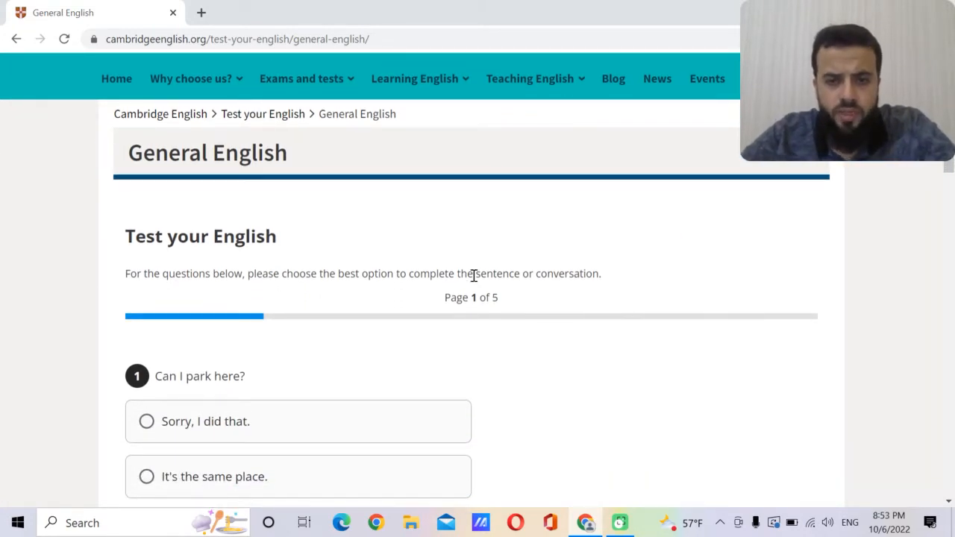
pyautogui.scroll(-3)
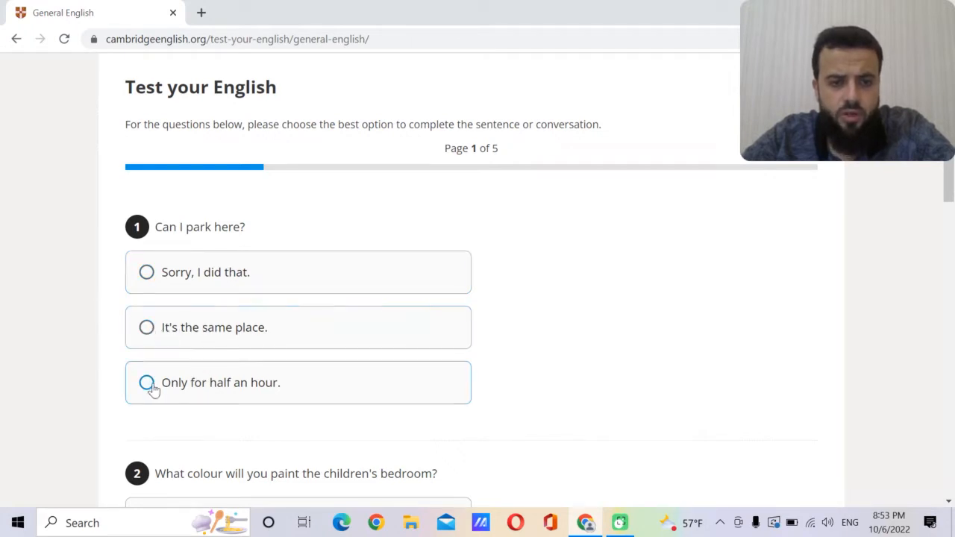
# Answer question 1 with 'Only for half an hour.'.
pyautogui.click(146, 382)
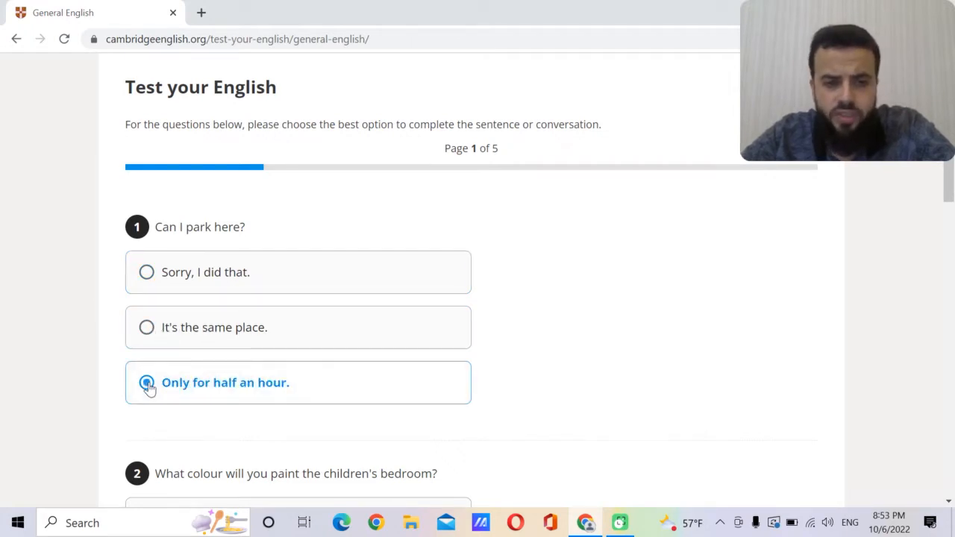
pyautogui.click(147, 382)
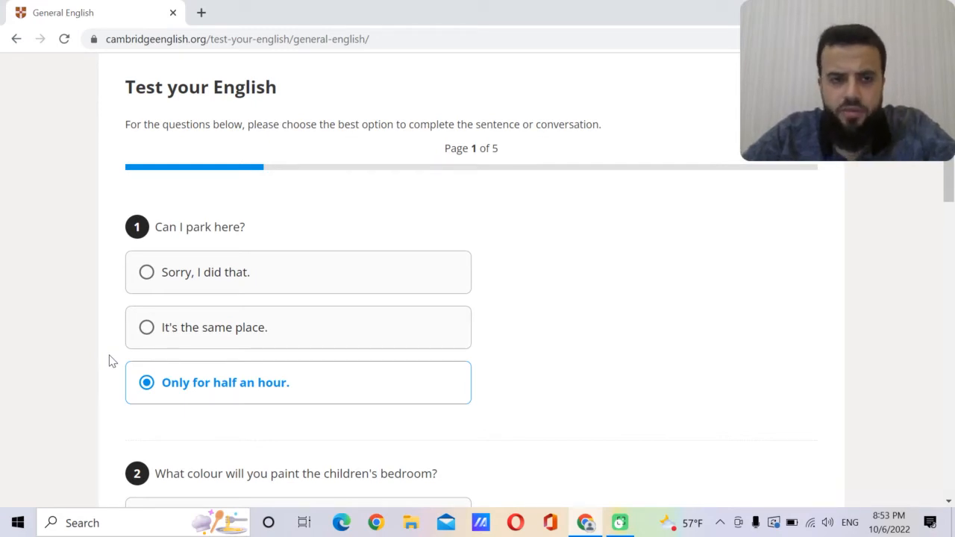
pyautogui.scroll(-3)
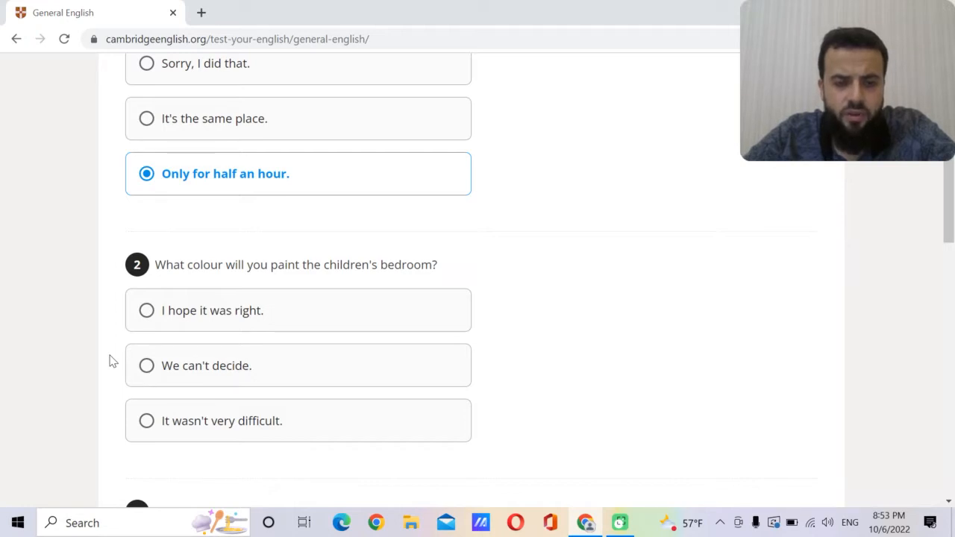
# Answer question 2 with 'We can't decide.' and scroll on to question 3.
pyautogui.click(147, 365)
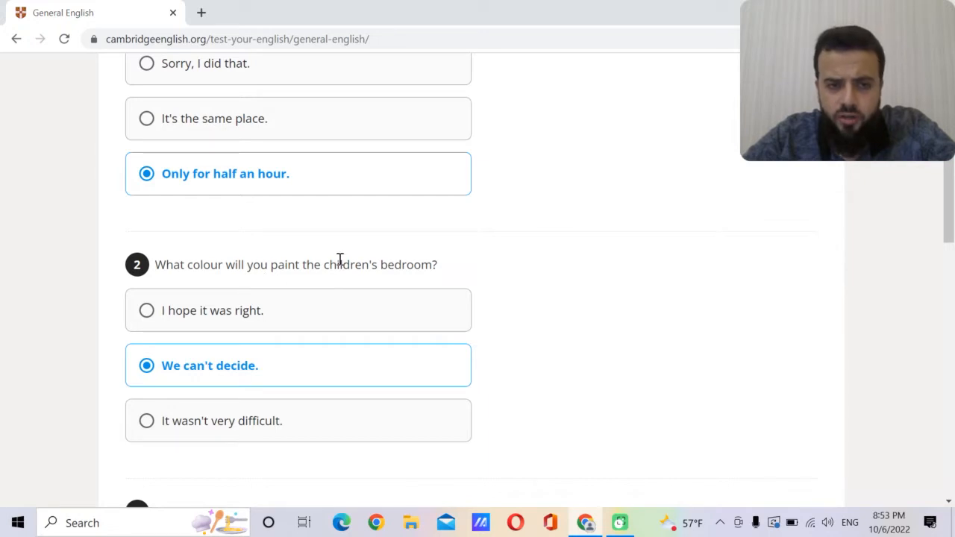
pyautogui.moveTo(106, 306)
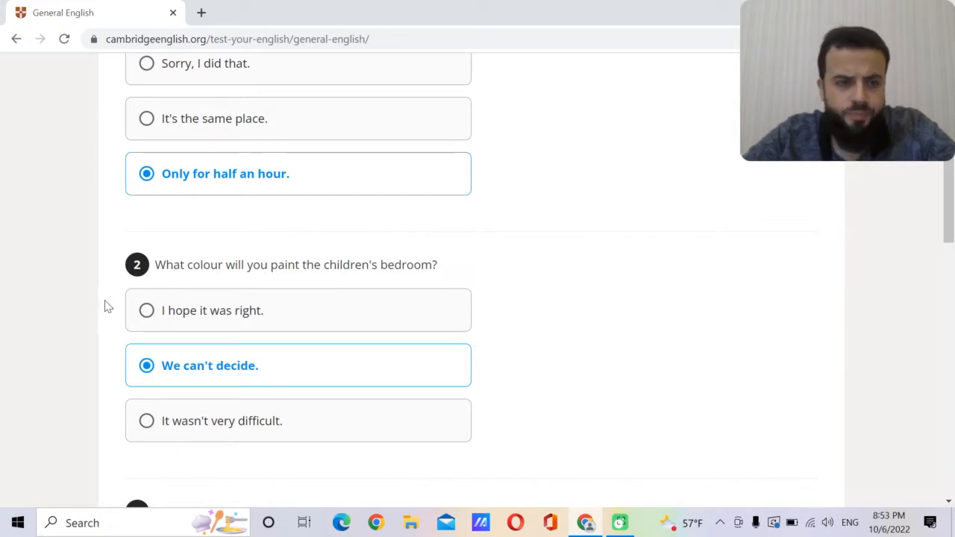
pyautogui.scroll(-3)
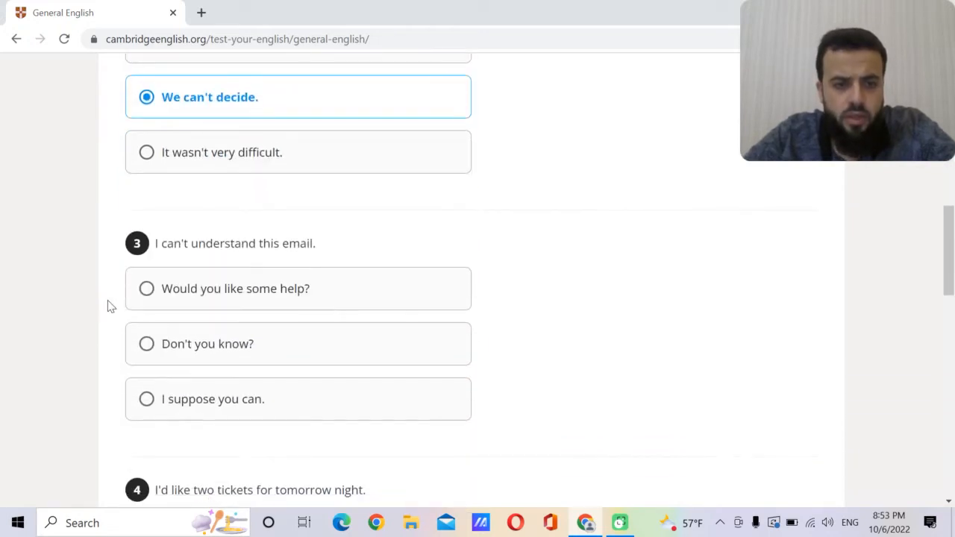
pyautogui.scroll(-3)
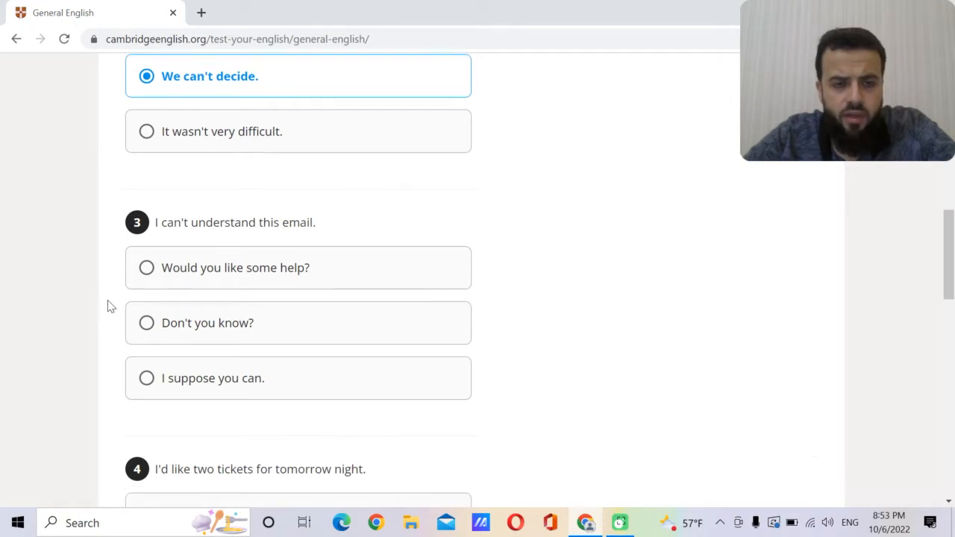
pyautogui.scroll(-3)
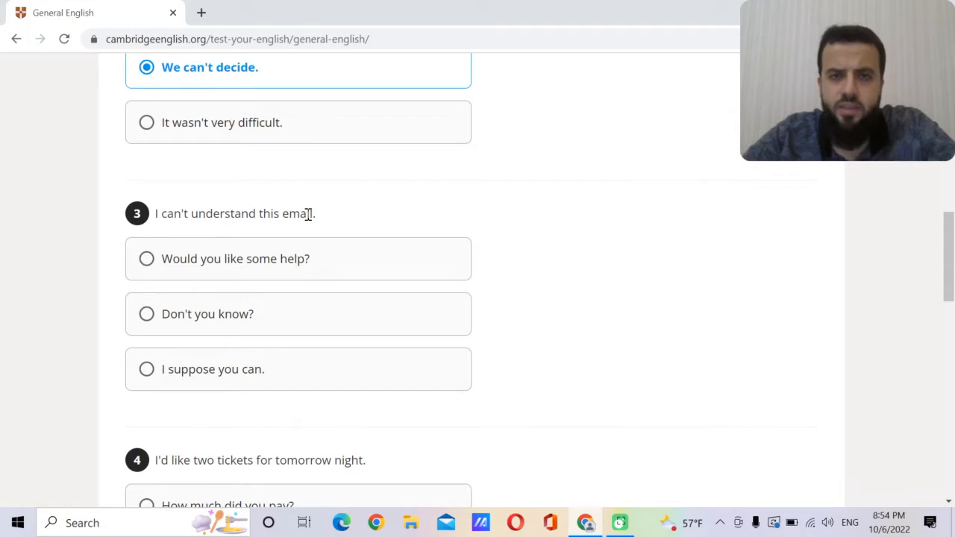
# Answer question 3 with 'Would you like some help?' after briefly trying 'Don't you know?'.
pyautogui.click(146, 258)
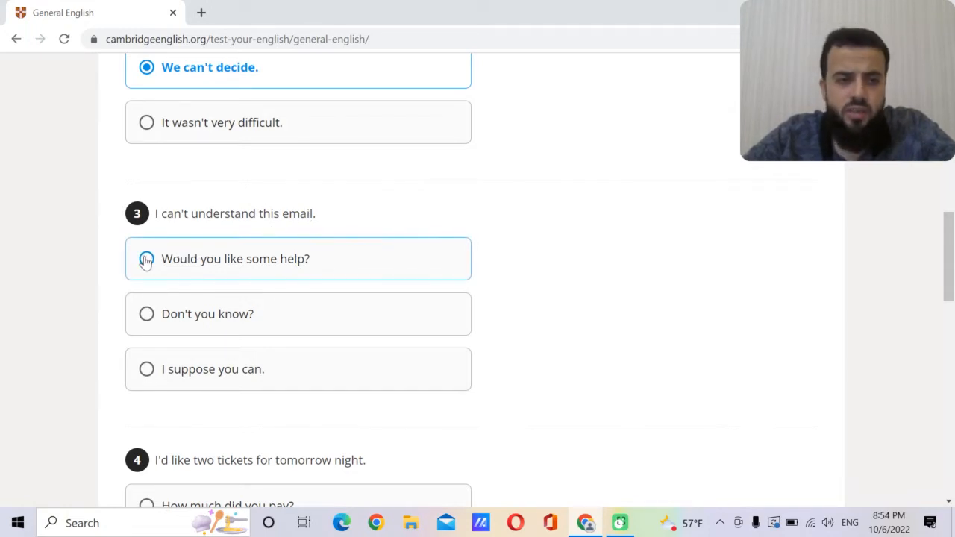
pyautogui.click(147, 258)
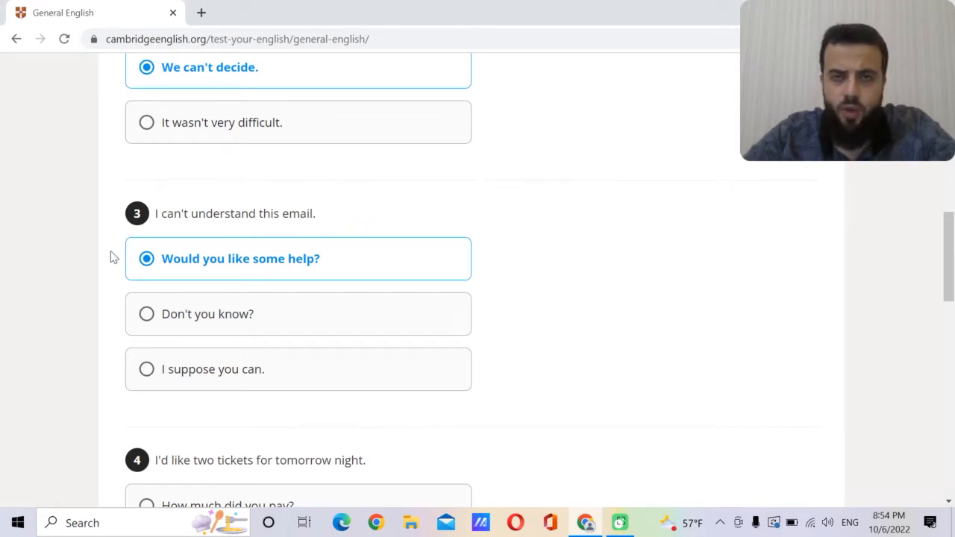
pyautogui.click(146, 313)
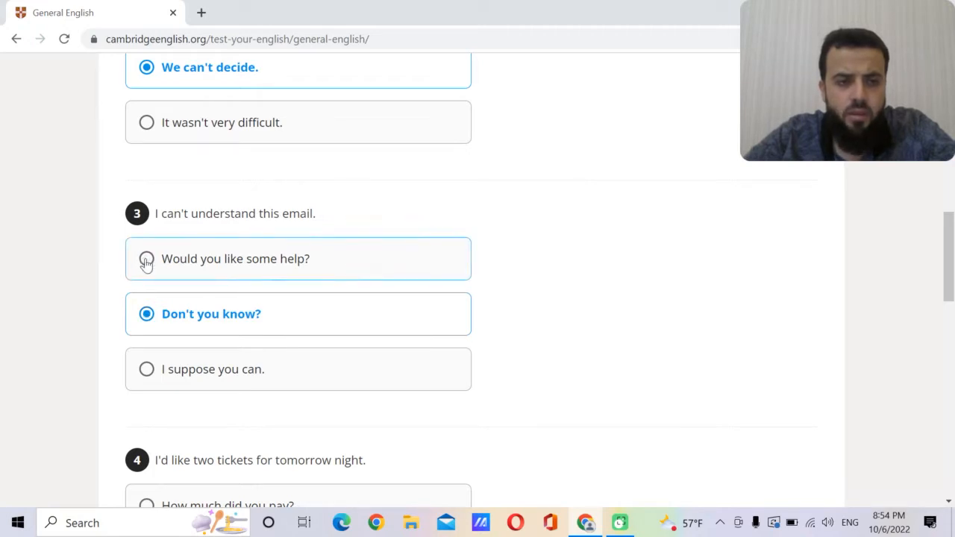
pyautogui.click(146, 258)
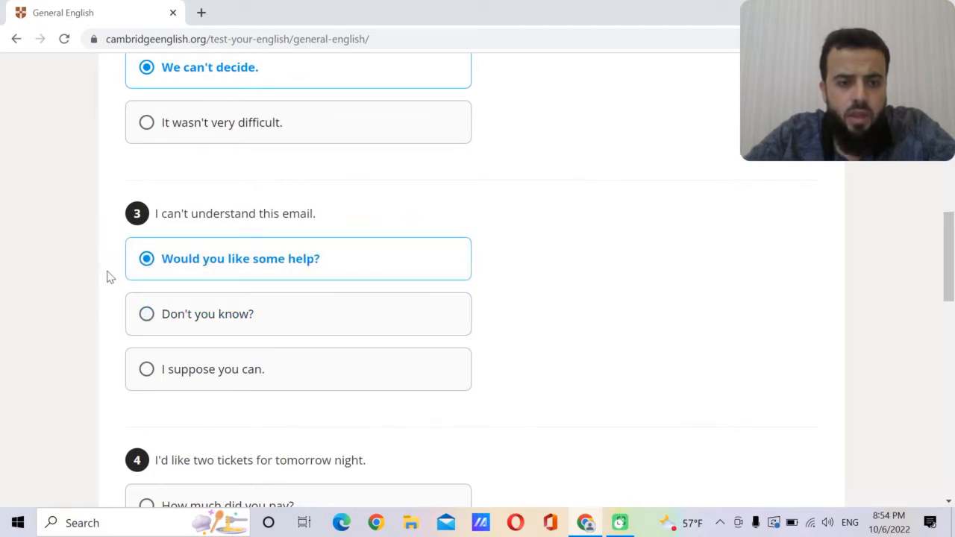
# Answer question 4 with 'I'll just check for you.' and question 5 with 'I'm too tired.'.
pyautogui.scroll(-3)
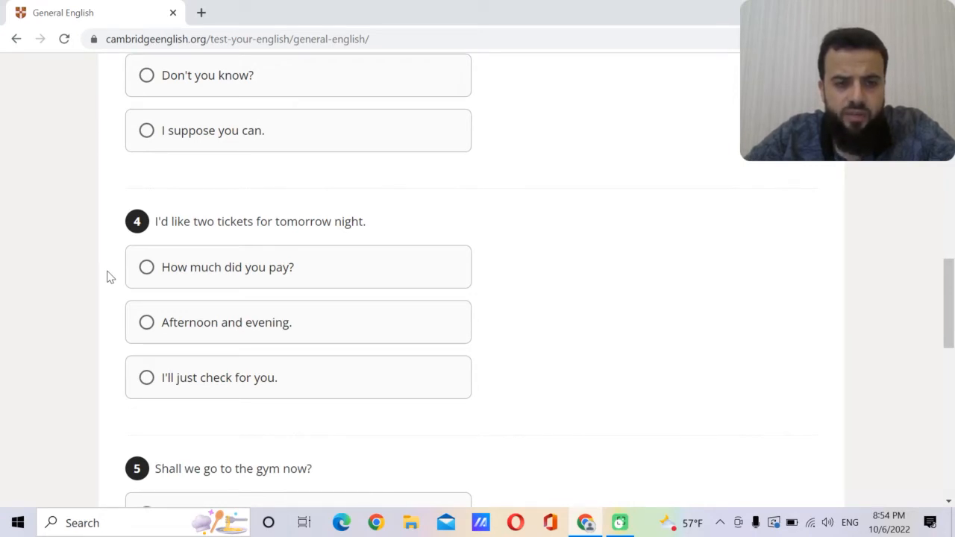
pyautogui.moveTo(127, 303)
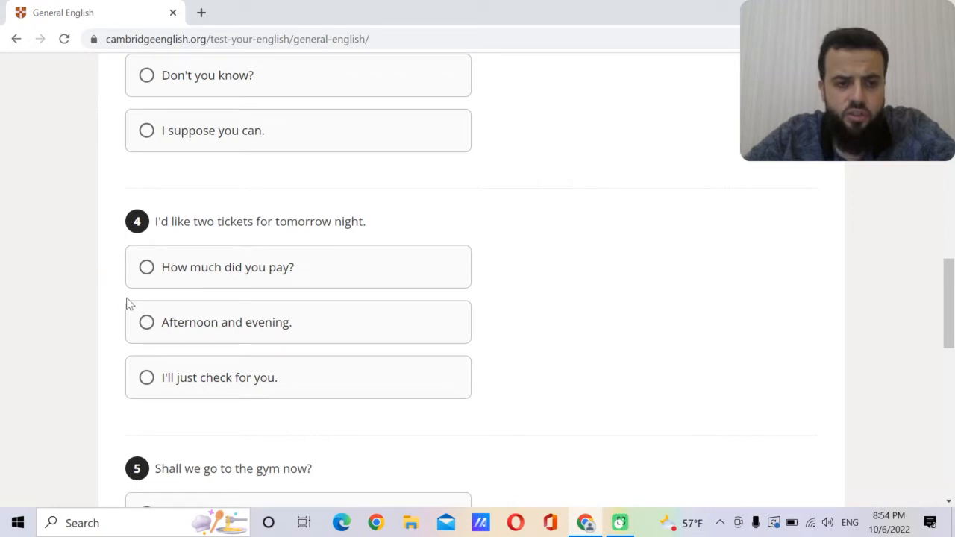
pyautogui.click(146, 376)
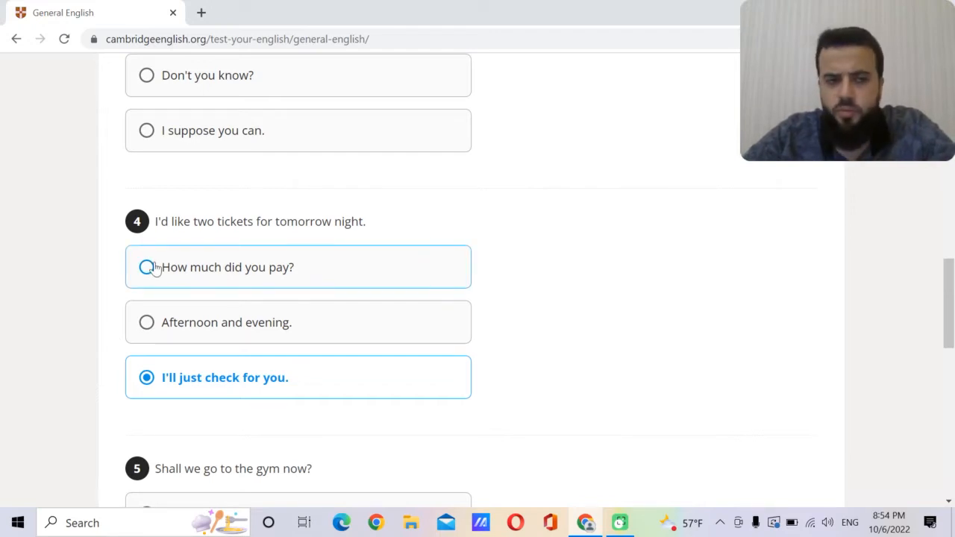
pyautogui.moveTo(188, 338)
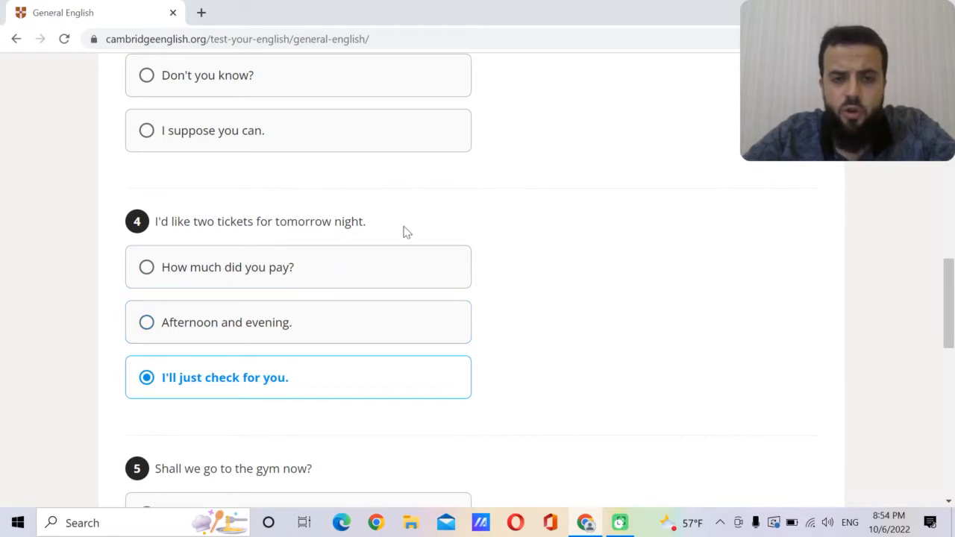
pyautogui.moveTo(198, 322)
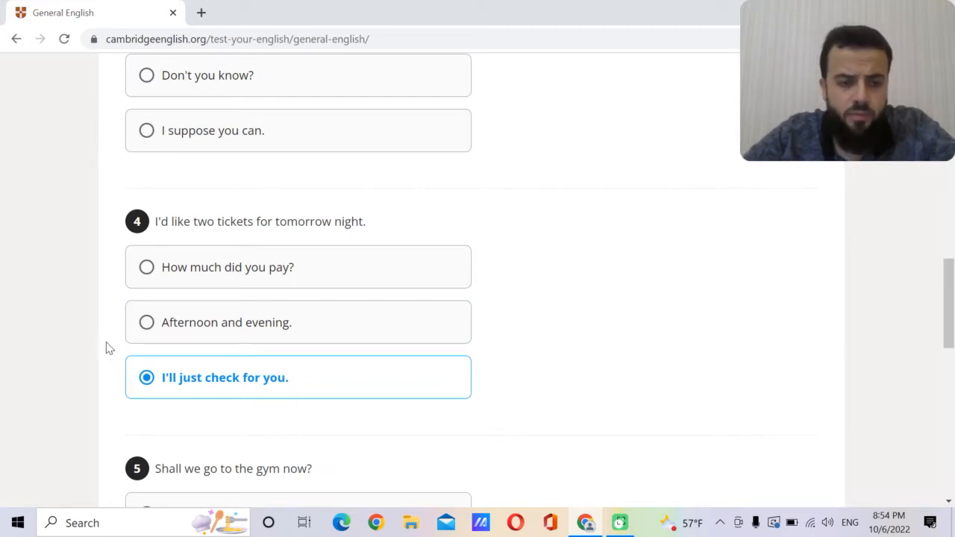
pyautogui.scroll(-3)
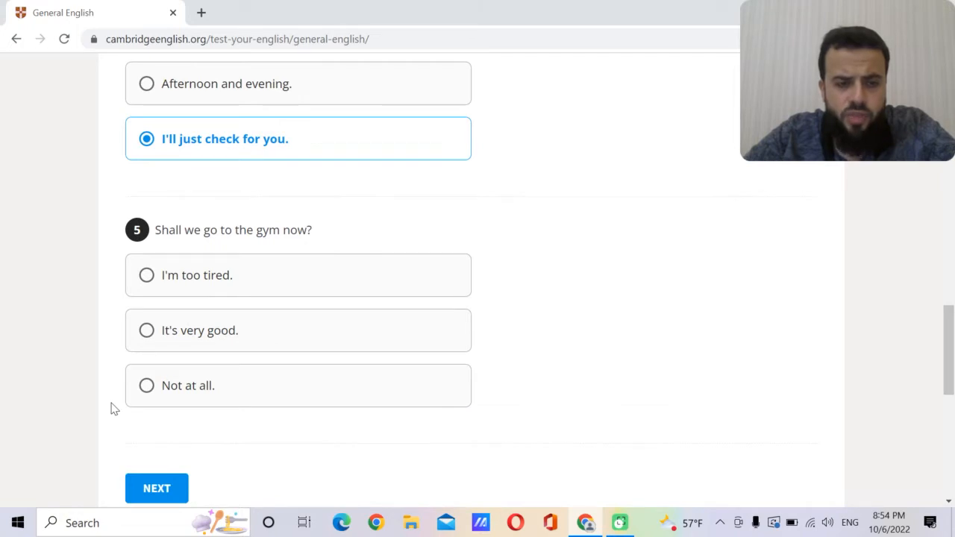
pyautogui.moveTo(147, 386)
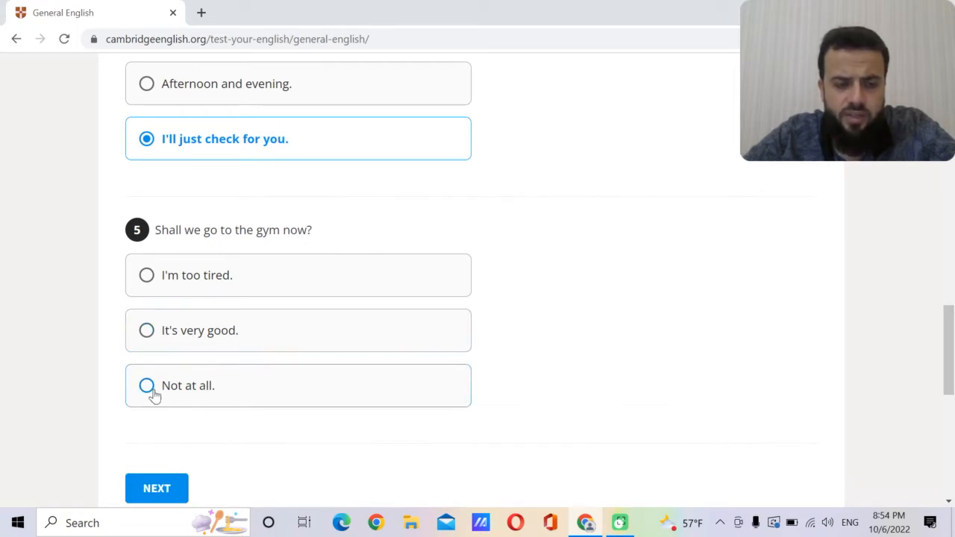
pyautogui.click(146, 275)
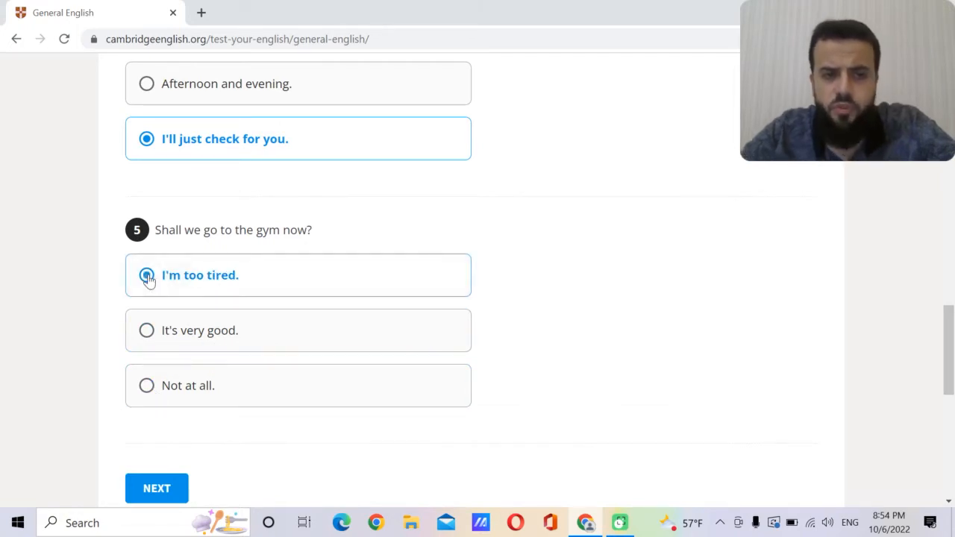
pyautogui.click(147, 275)
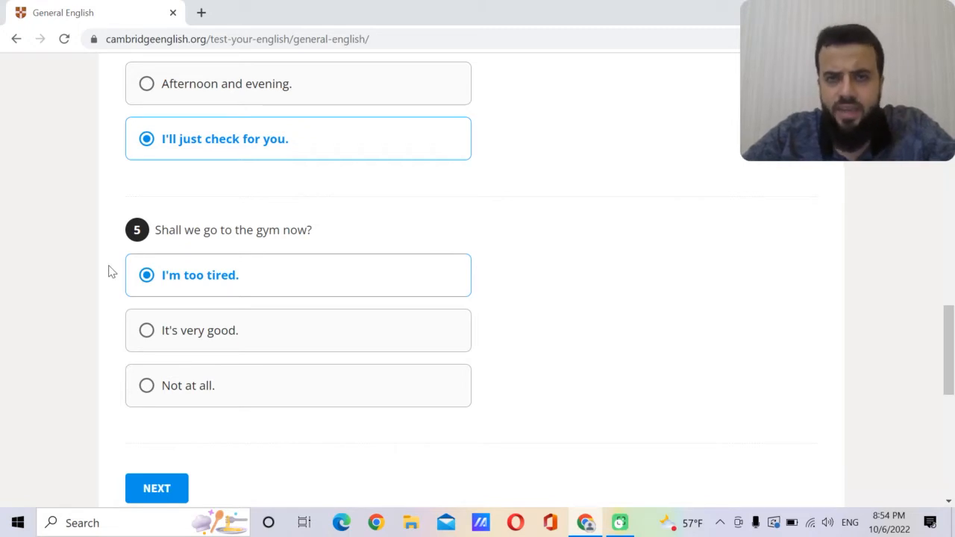
pyautogui.moveTo(123, 367)
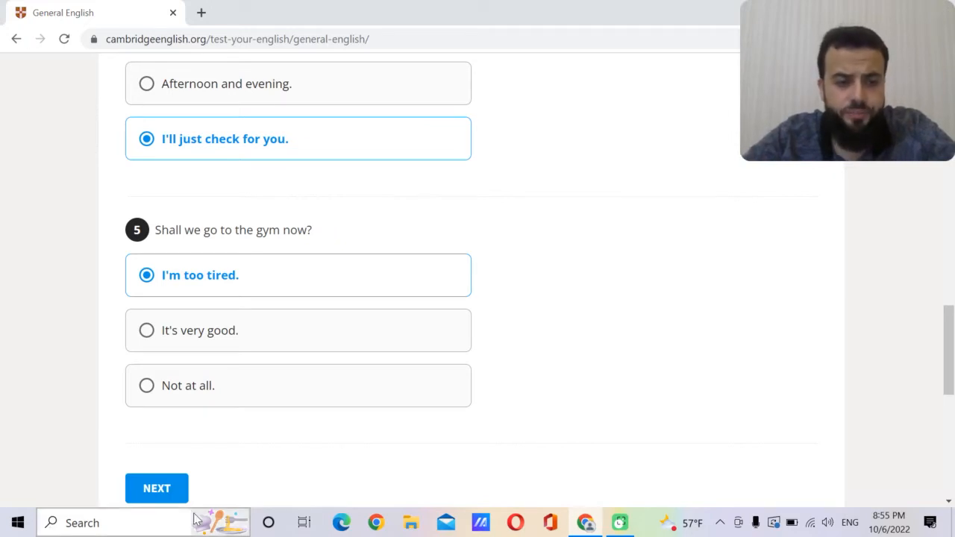
# Submit page 1, then choose 'so' for question 6 and 'once' for question 7.
pyautogui.click(157, 488)
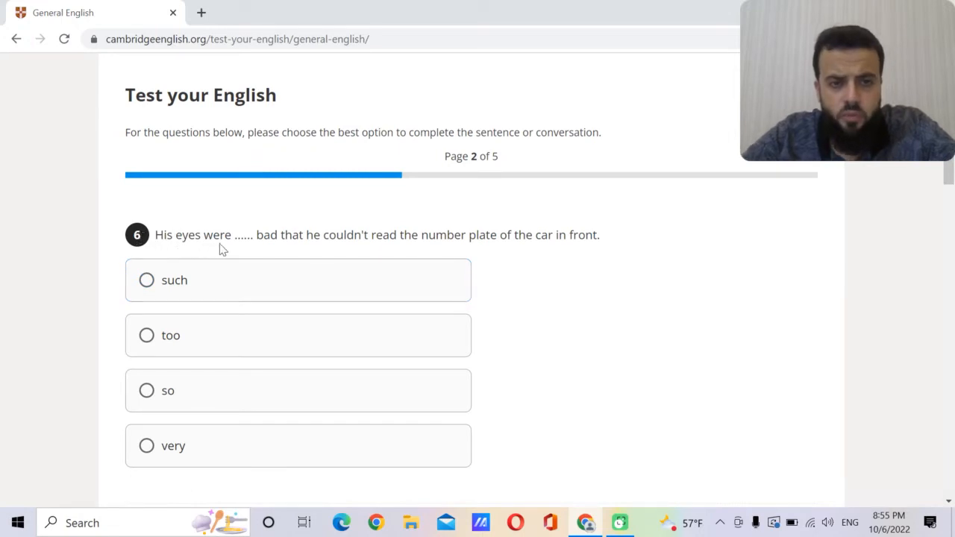
pyautogui.moveTo(326, 235)
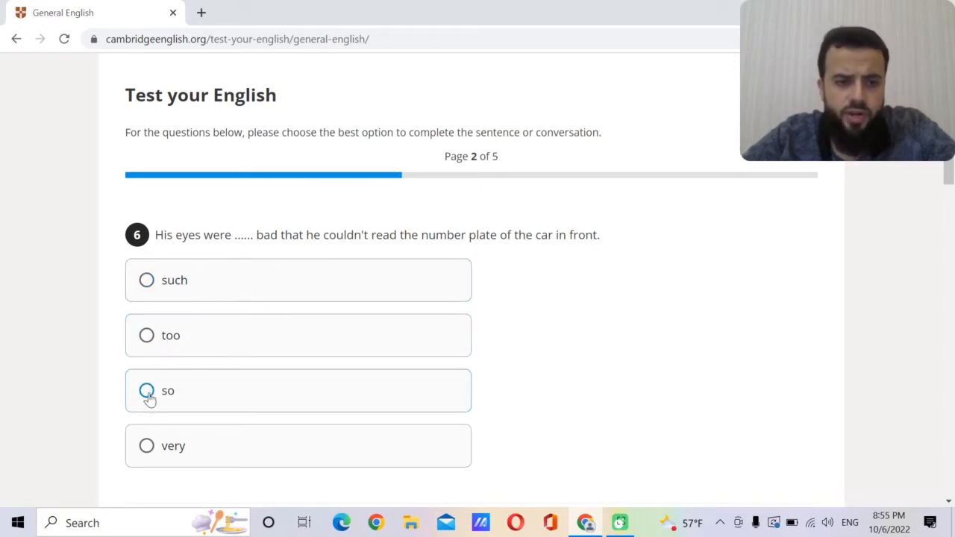
pyautogui.click(146, 390)
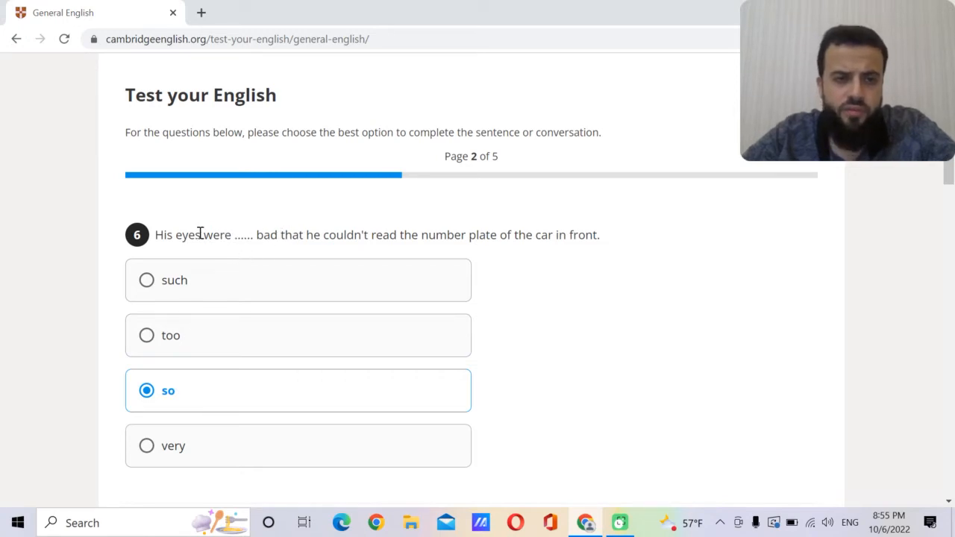
pyautogui.moveTo(256, 234)
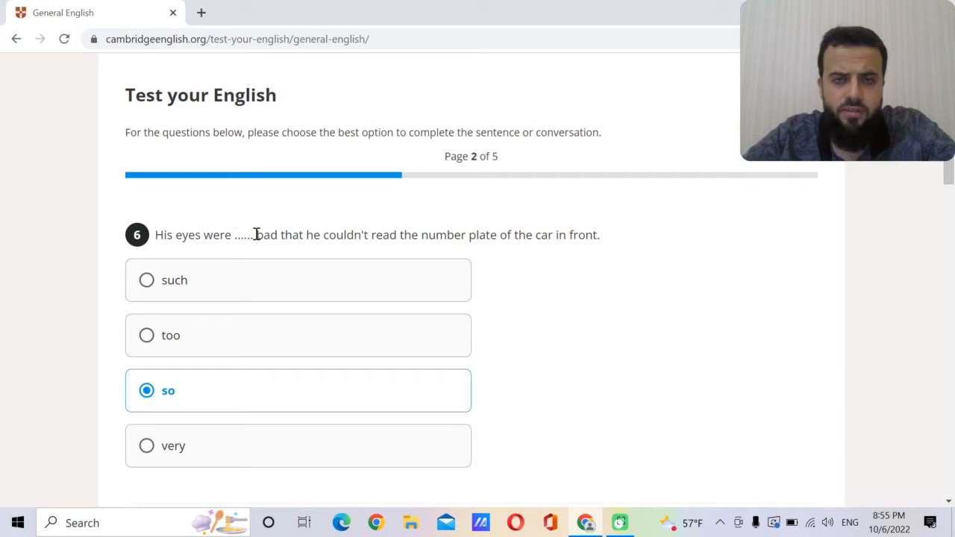
pyautogui.moveTo(305, 234)
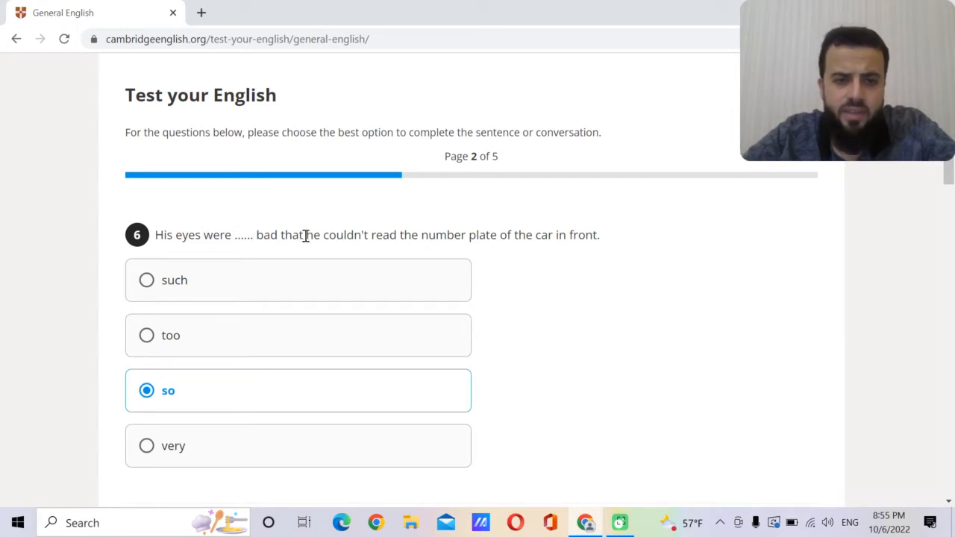
pyautogui.moveTo(109, 297)
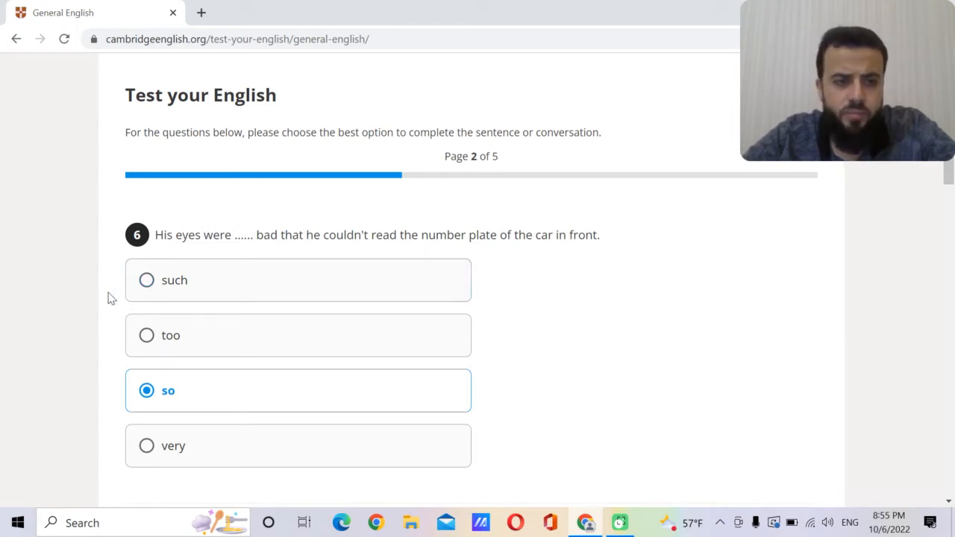
pyautogui.moveTo(146, 335)
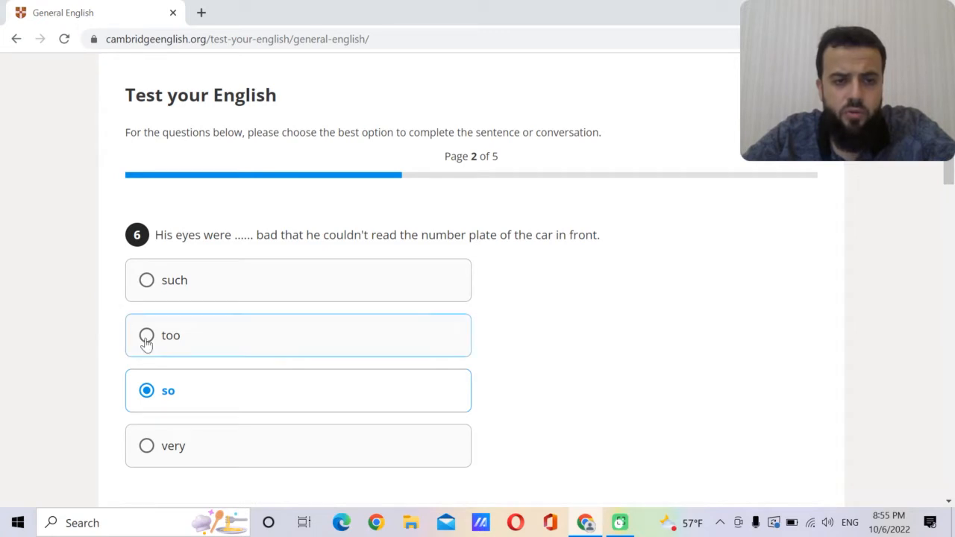
pyautogui.moveTo(154, 323)
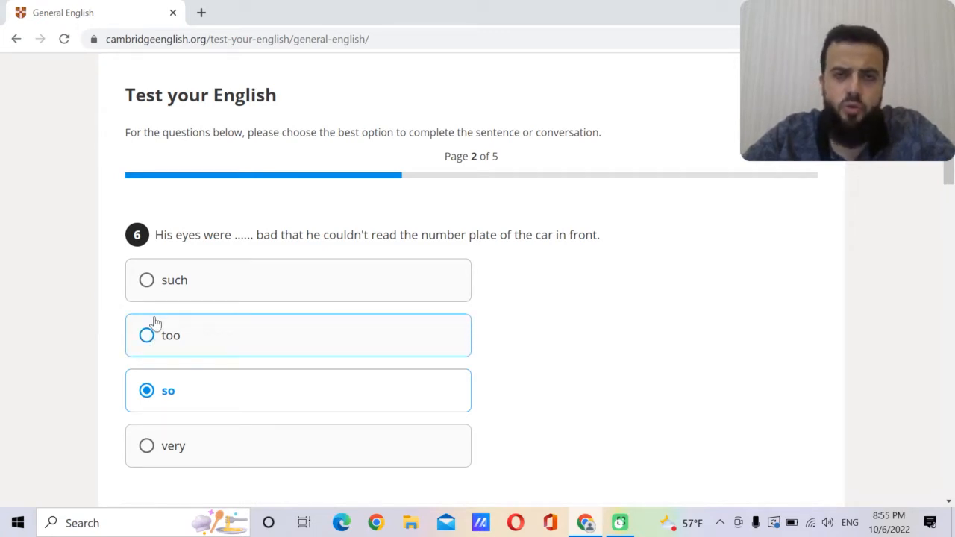
pyautogui.moveTo(147, 280)
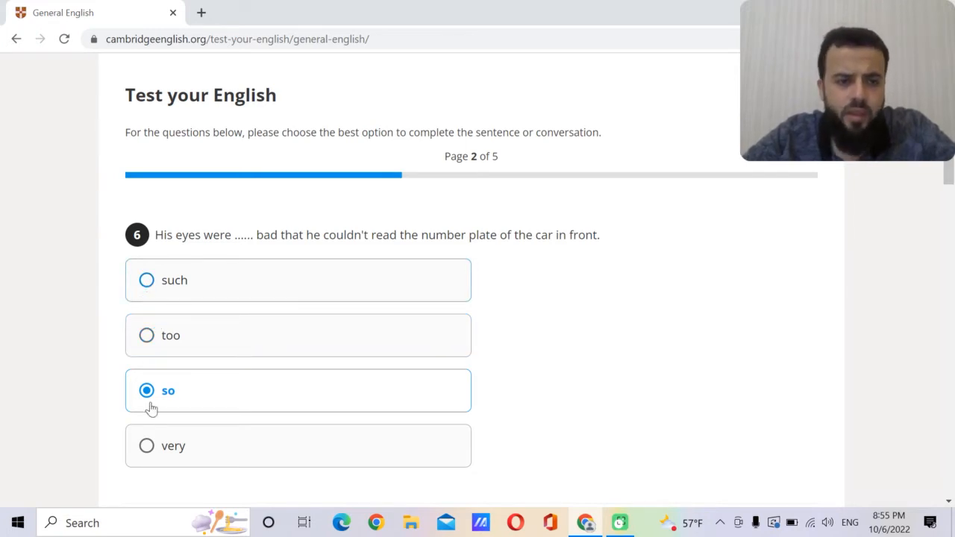
pyautogui.moveTo(116, 401)
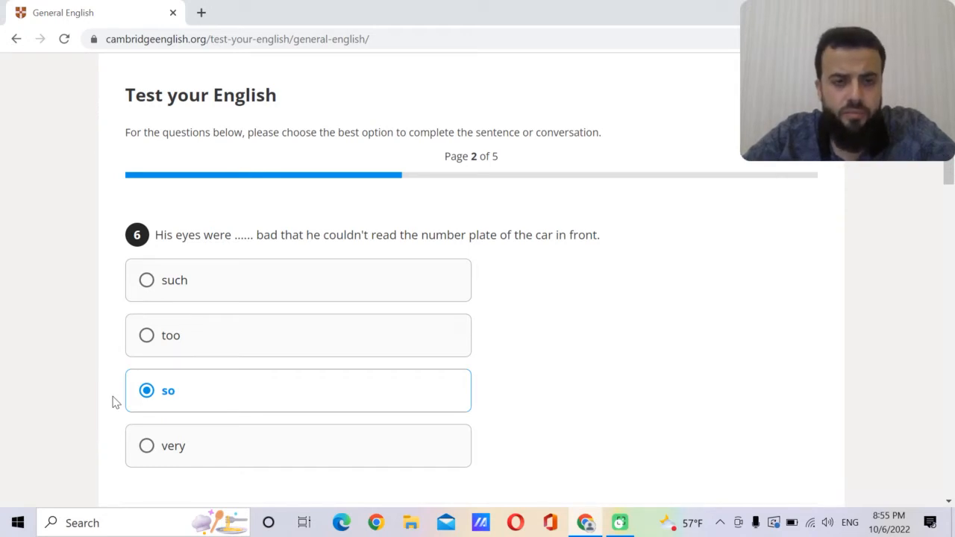
pyautogui.scroll(-3)
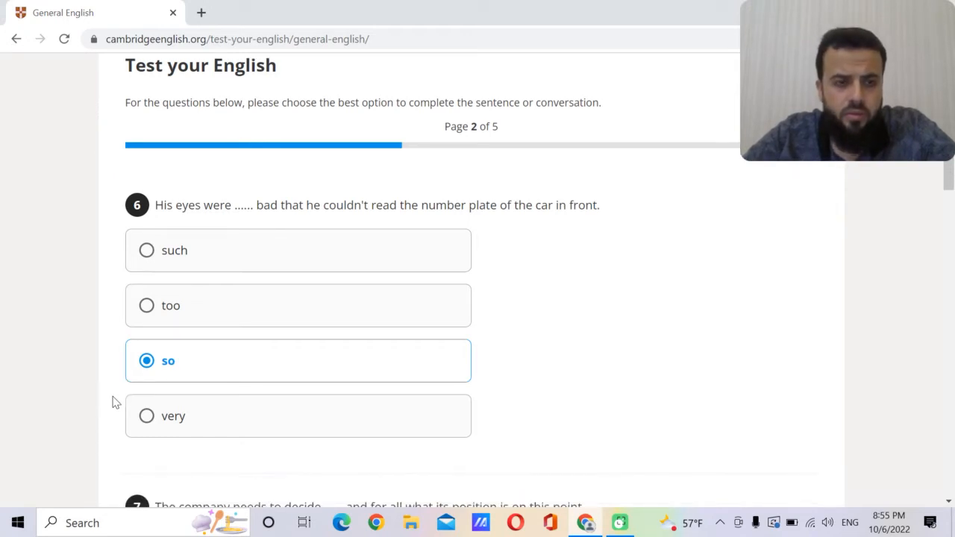
pyautogui.scroll(-3)
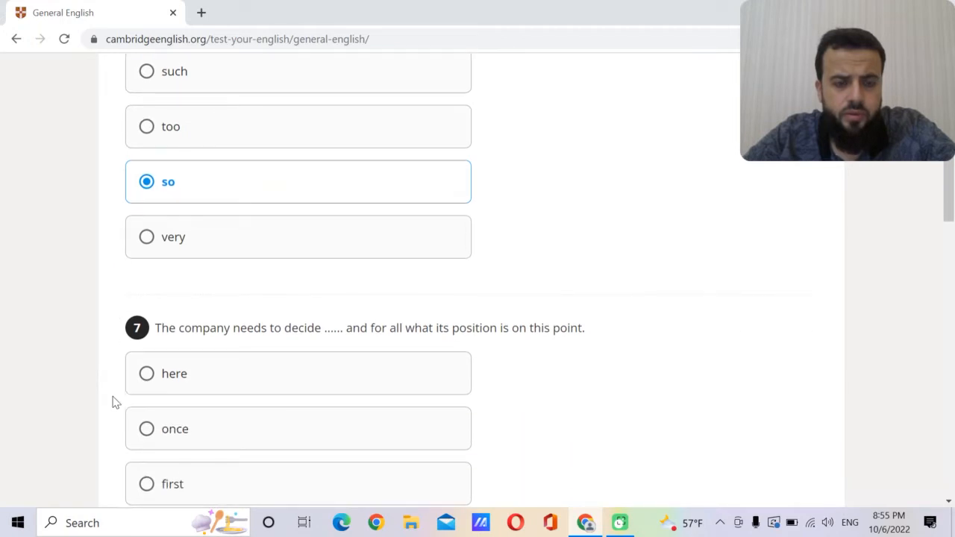
pyautogui.scroll(-3)
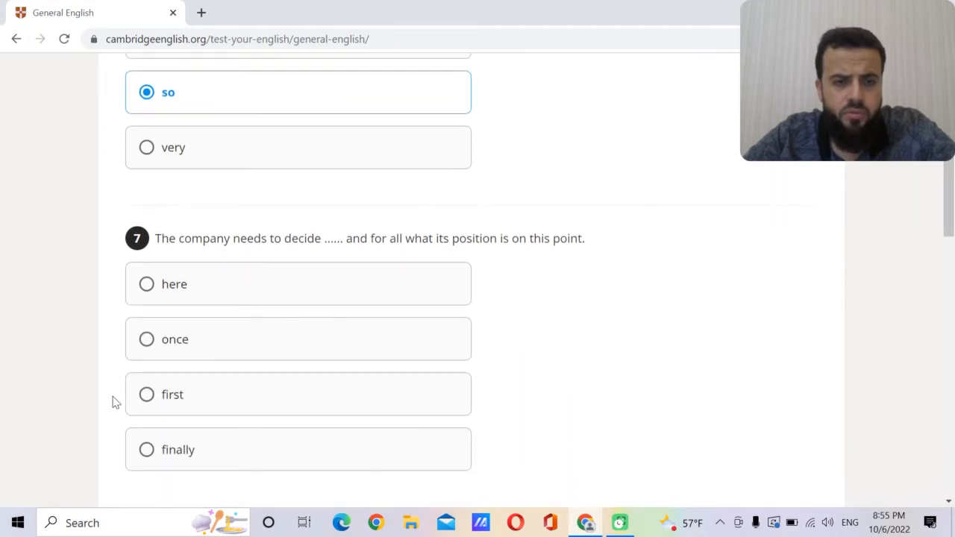
pyautogui.scroll(-3)
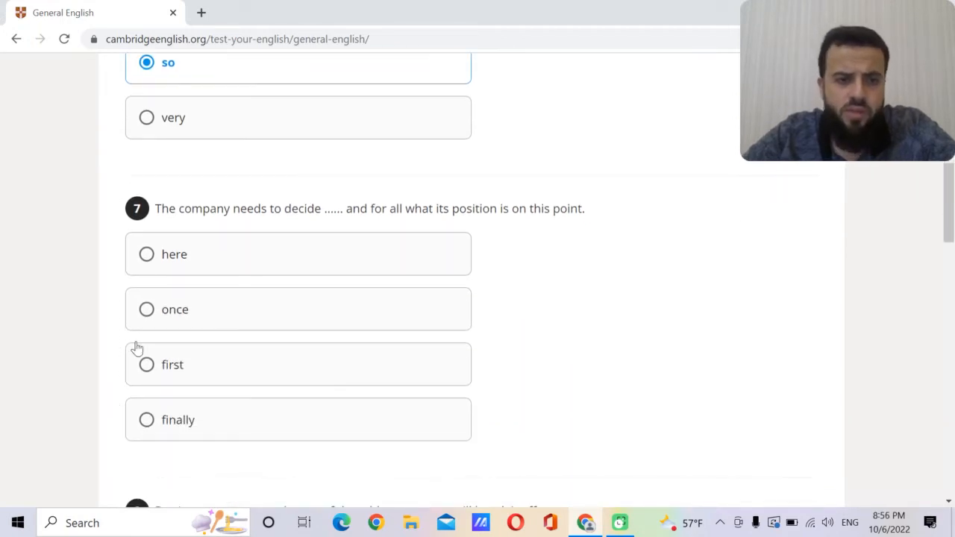
pyautogui.click(146, 309)
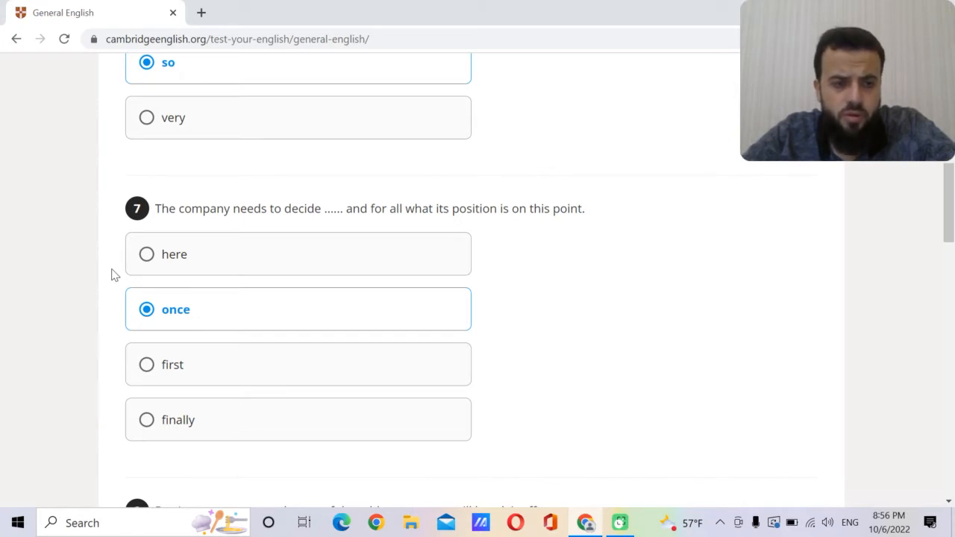
pyautogui.scroll(-3)
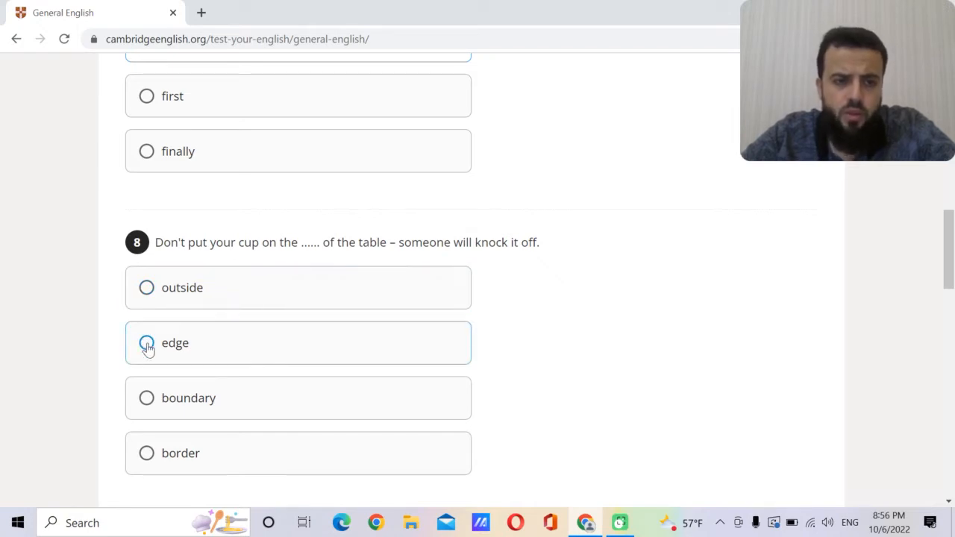
# Choose 'edge' for question 8, 'mean' for question 9 and 'with' for question 10.
pyautogui.click(146, 342)
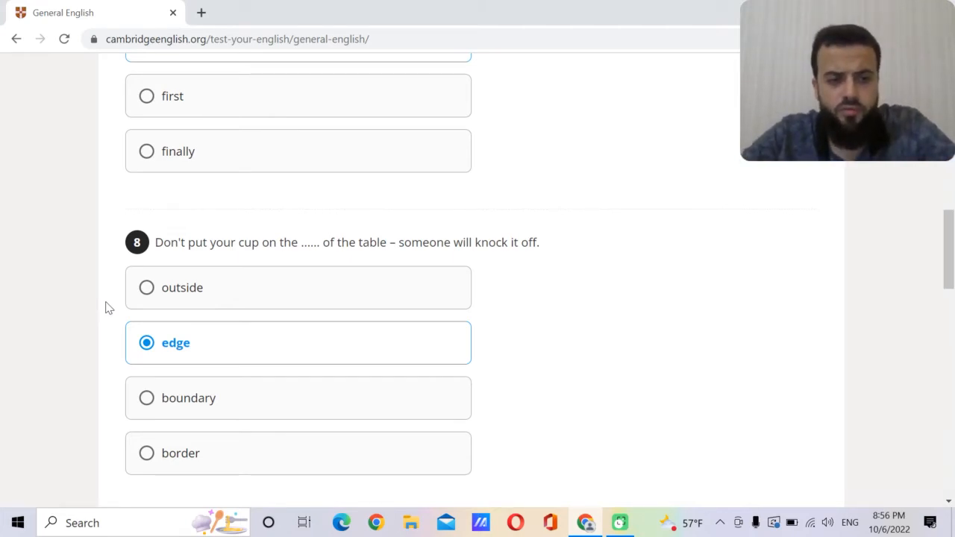
pyautogui.scroll(-3)
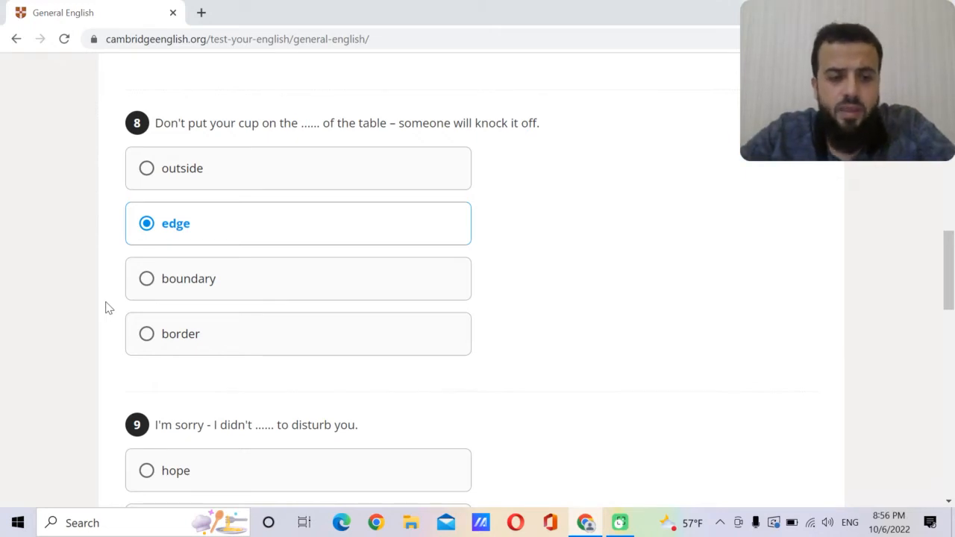
pyautogui.scroll(-3)
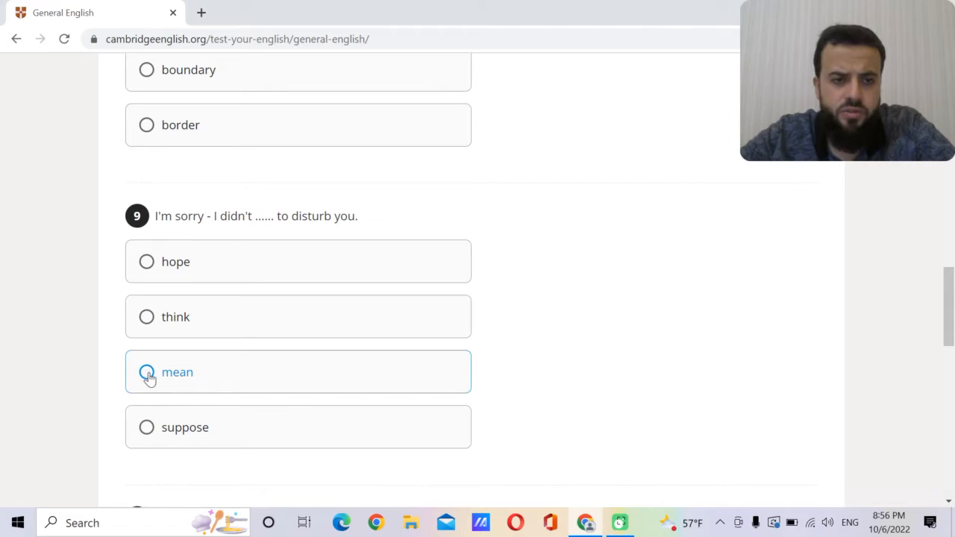
pyautogui.click(146, 371)
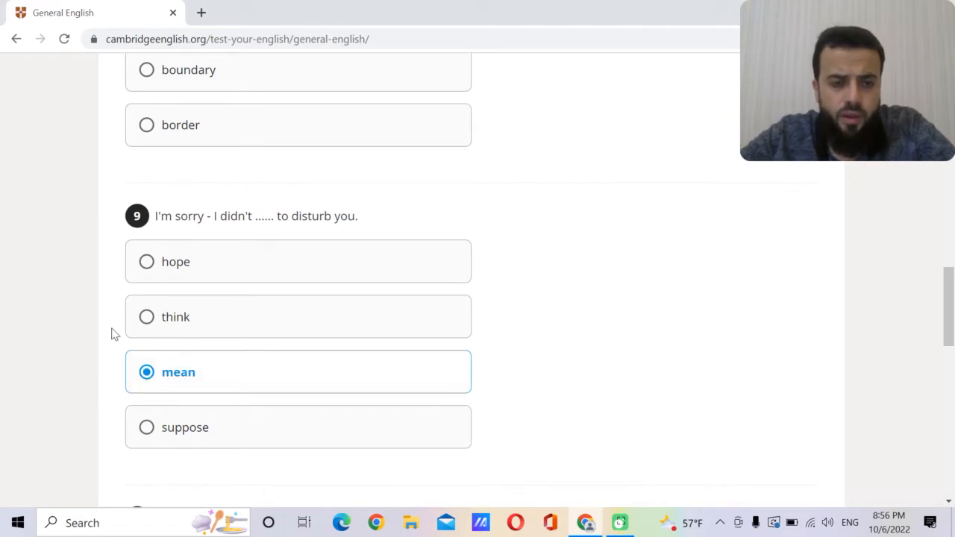
pyautogui.scroll(-3)
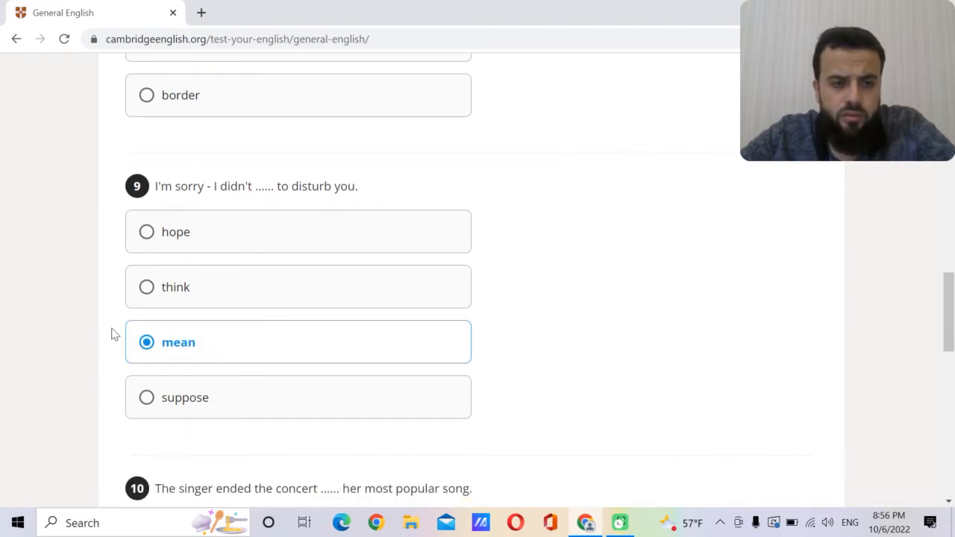
pyautogui.scroll(-3)
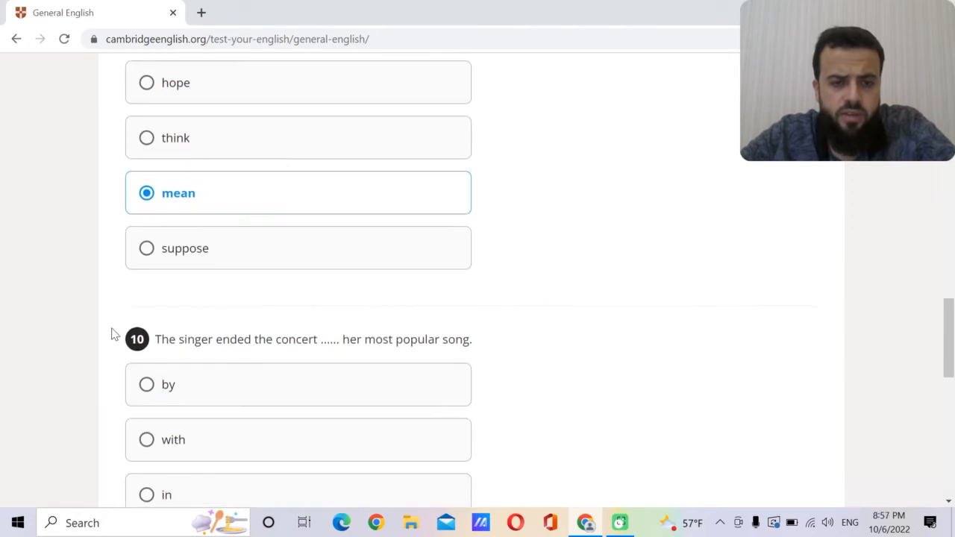
pyautogui.scroll(-3)
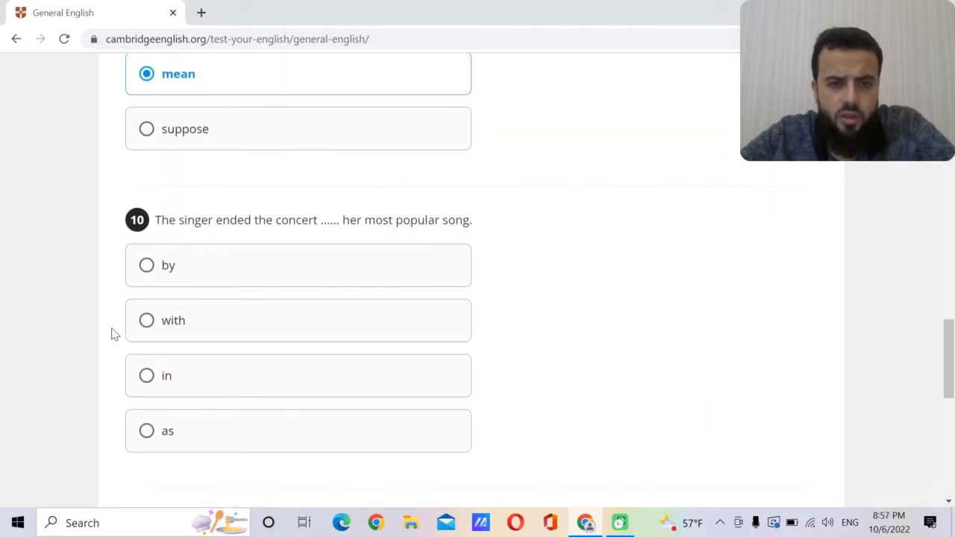
pyautogui.click(146, 320)
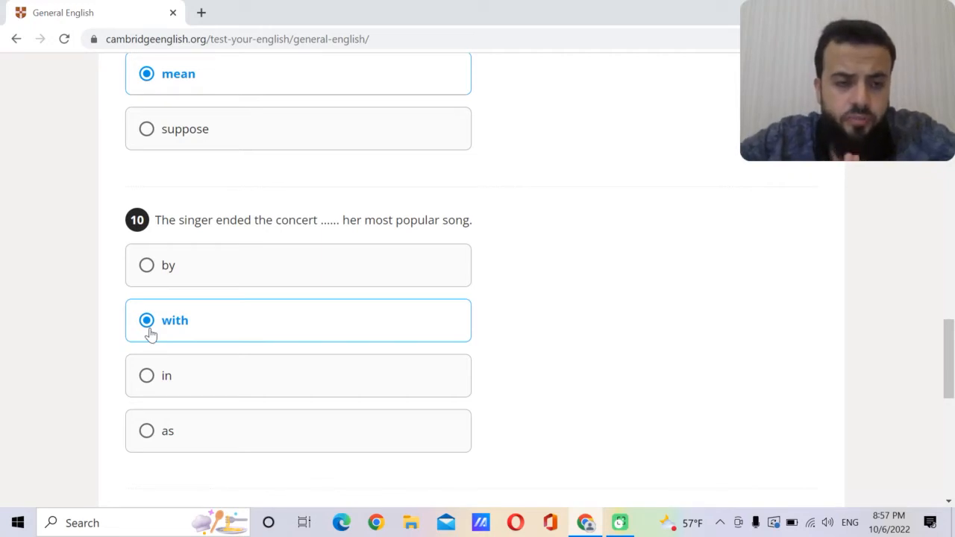
pyautogui.moveTo(115, 310)
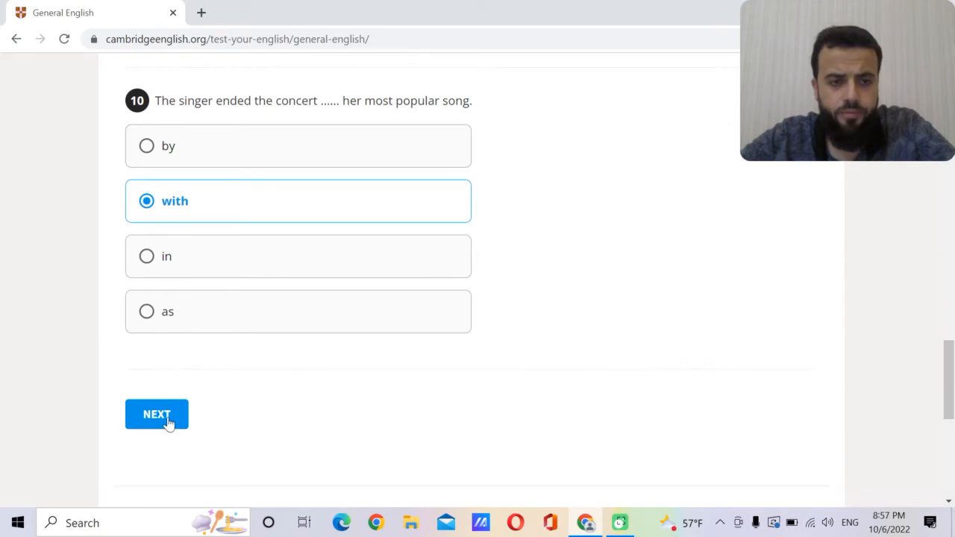
# Submit page 2, then answer question 11 'giving' and question 12 'to eating'.
pyautogui.click(157, 414)
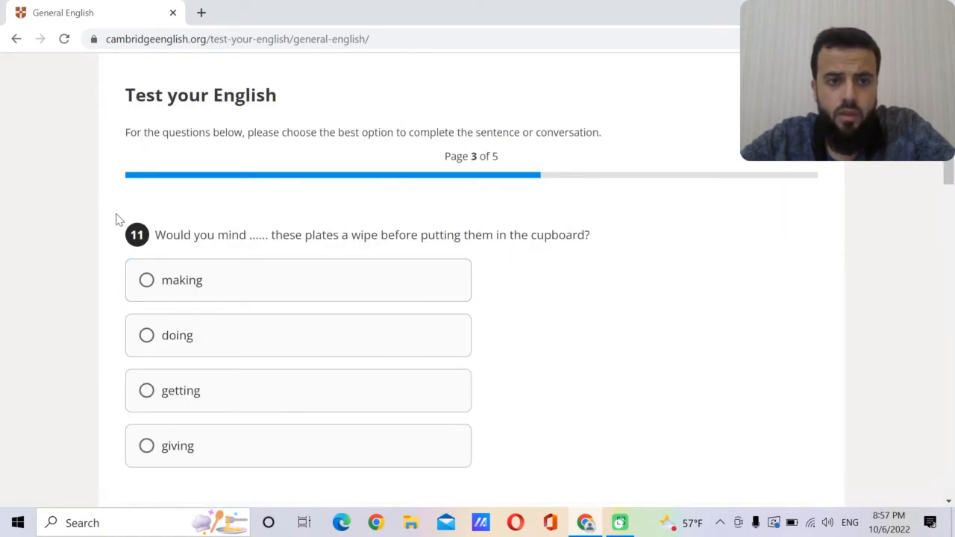
pyautogui.moveTo(110, 199)
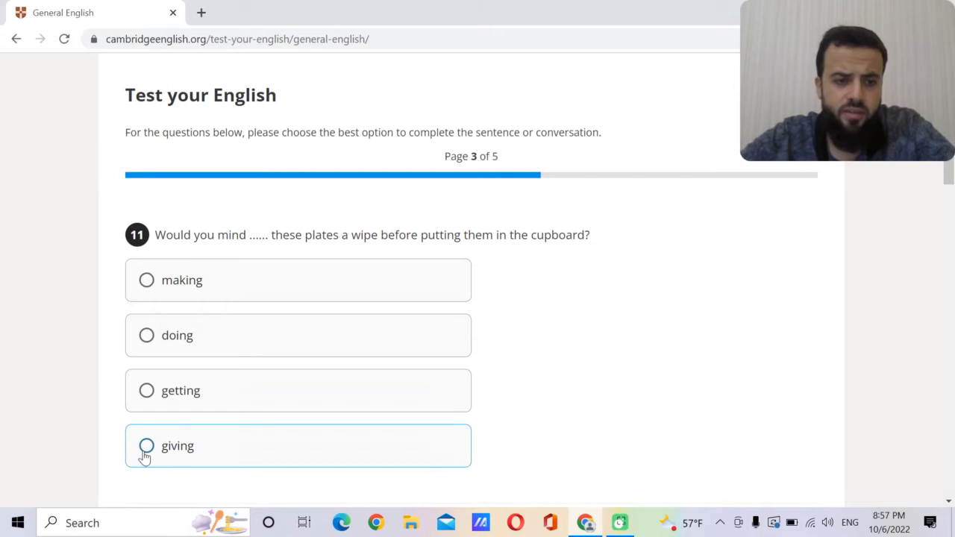
pyautogui.click(146, 445)
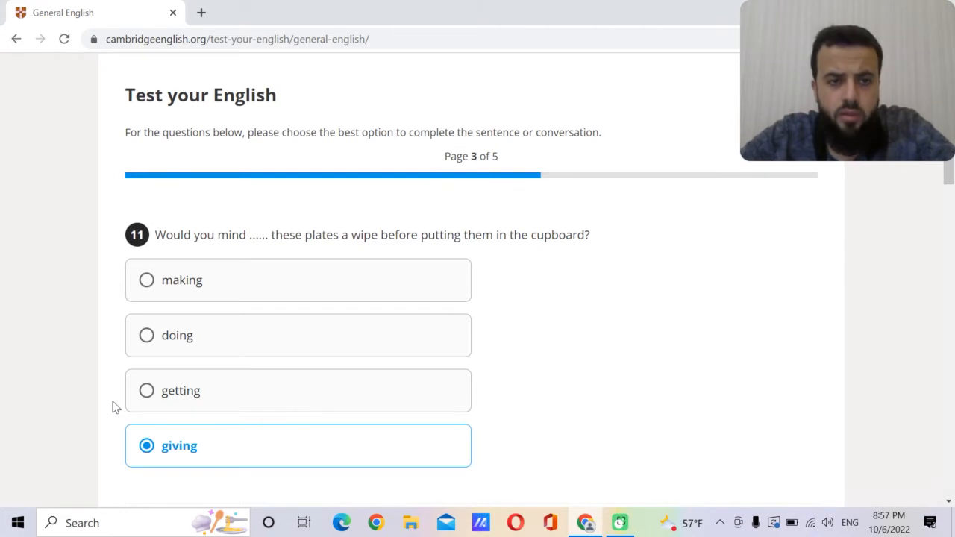
pyautogui.scroll(-3)
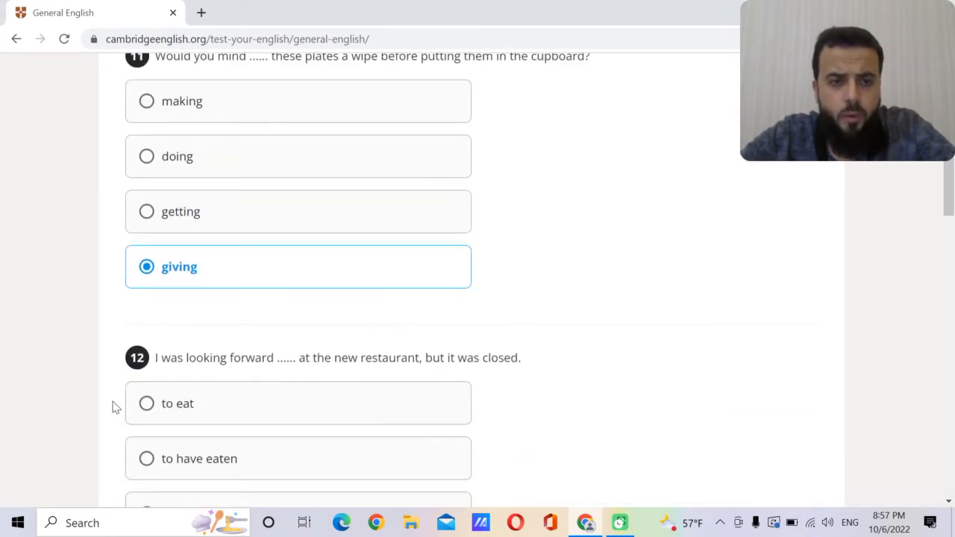
pyautogui.scroll(-3)
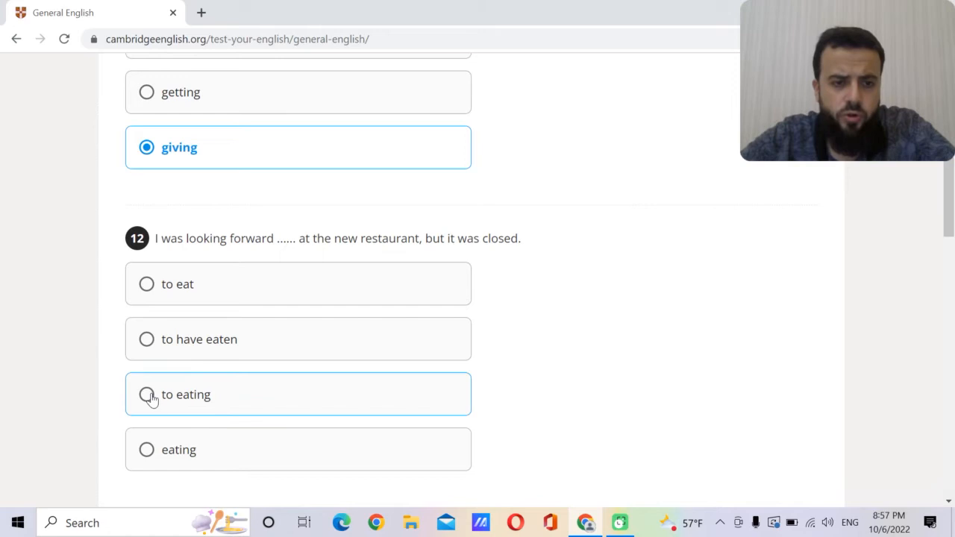
pyautogui.click(146, 394)
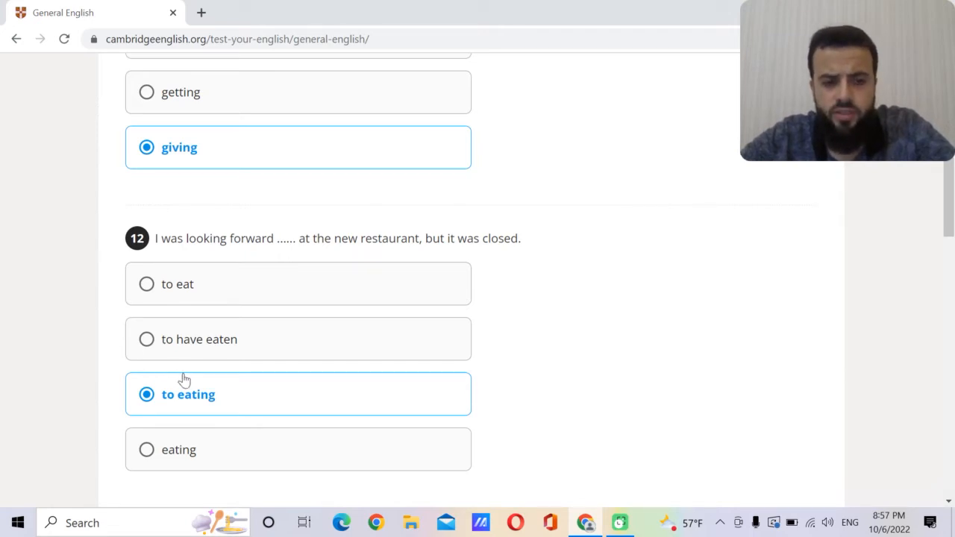
pyautogui.moveTo(110, 340)
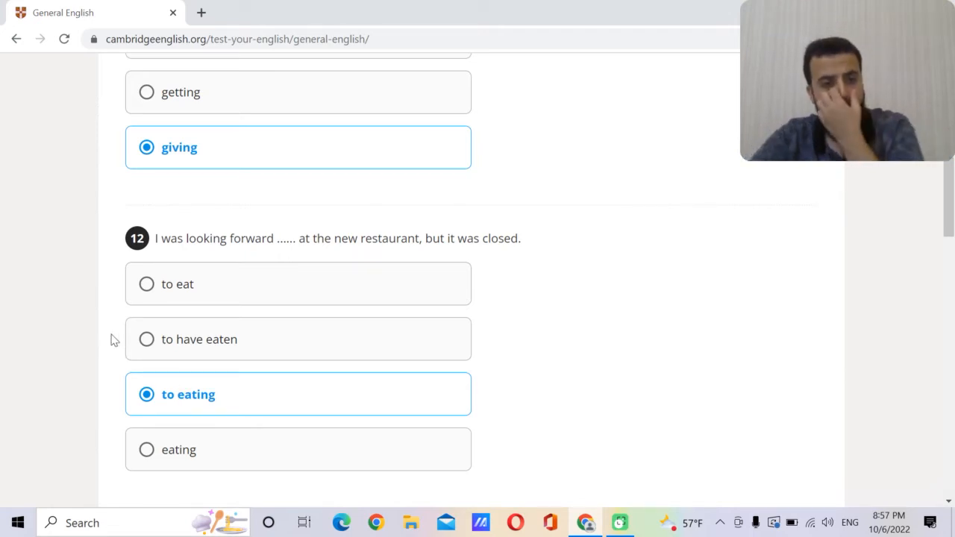
# Scroll down page 3 and select 'No matter how' for question 13.
pyautogui.scroll(-3)
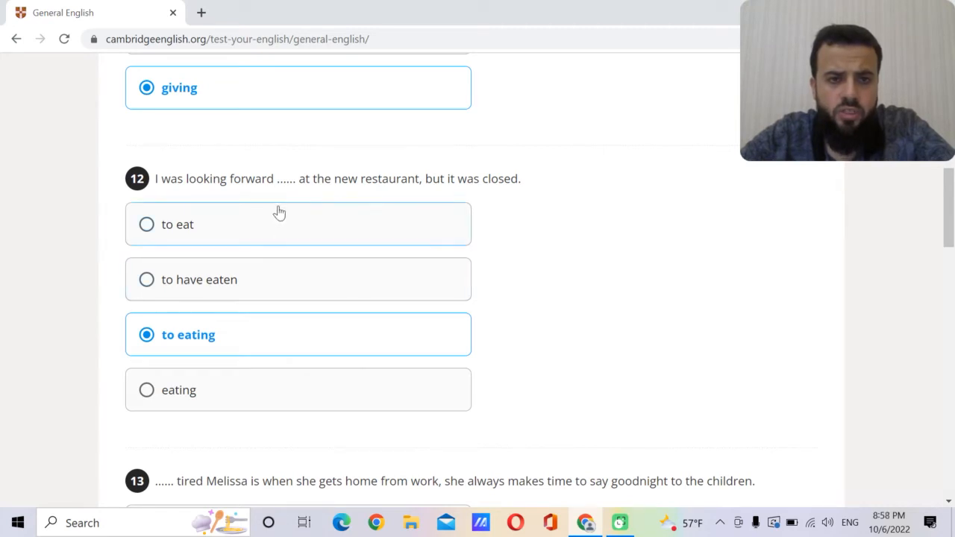
pyautogui.moveTo(304, 240)
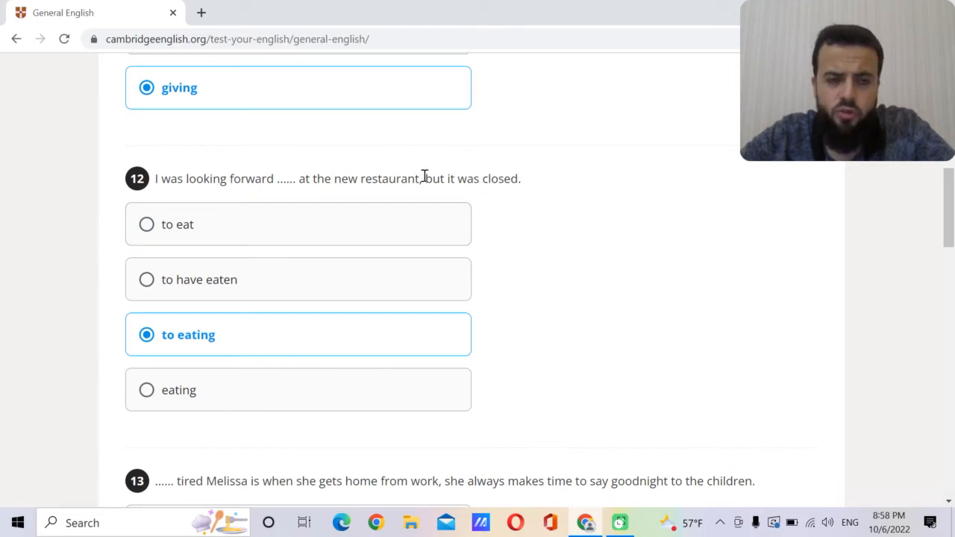
pyautogui.moveTo(336, 162)
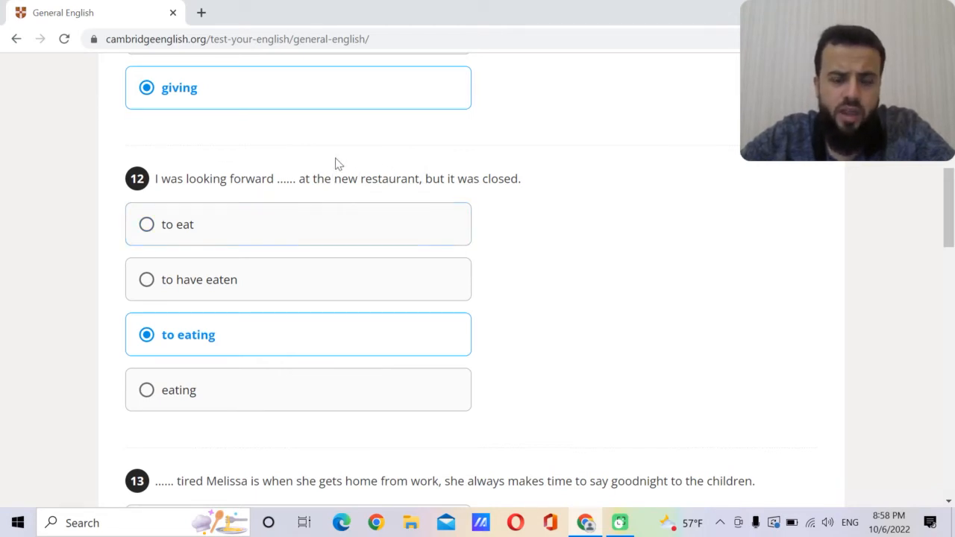
pyautogui.moveTo(275, 243)
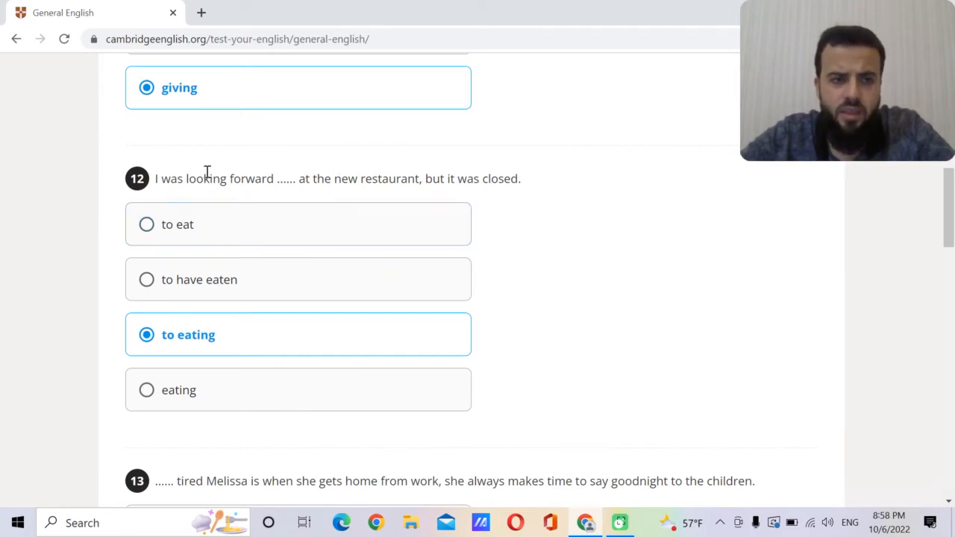
pyautogui.moveTo(153, 246)
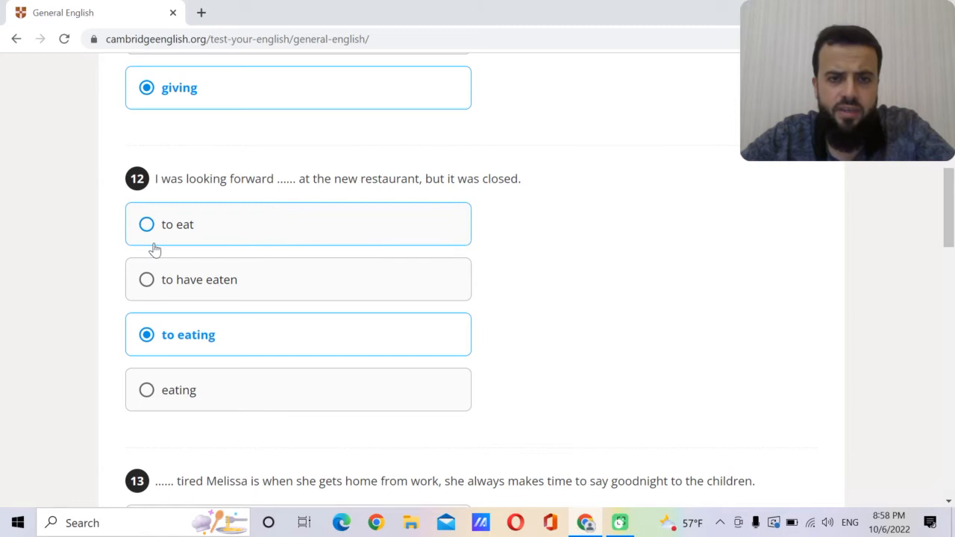
pyautogui.scroll(-3)
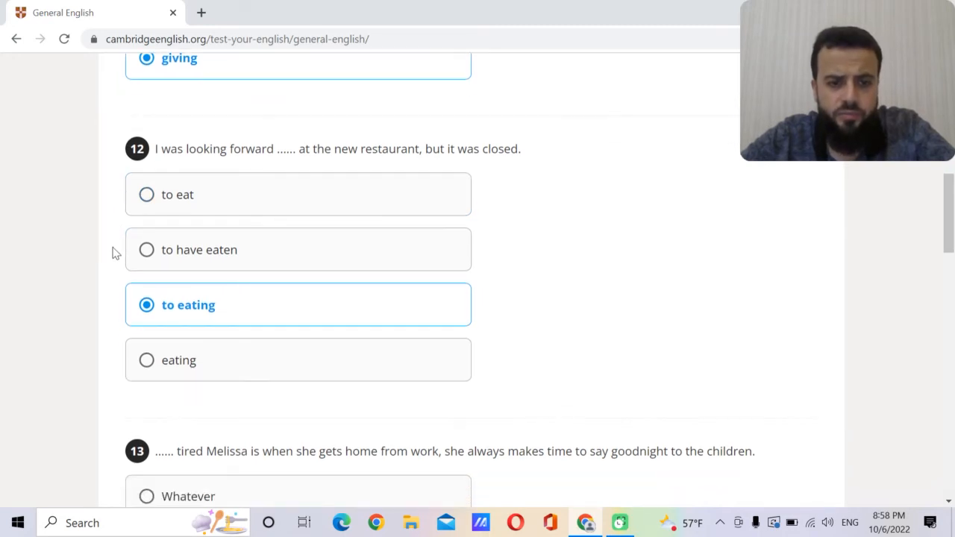
pyautogui.scroll(-3)
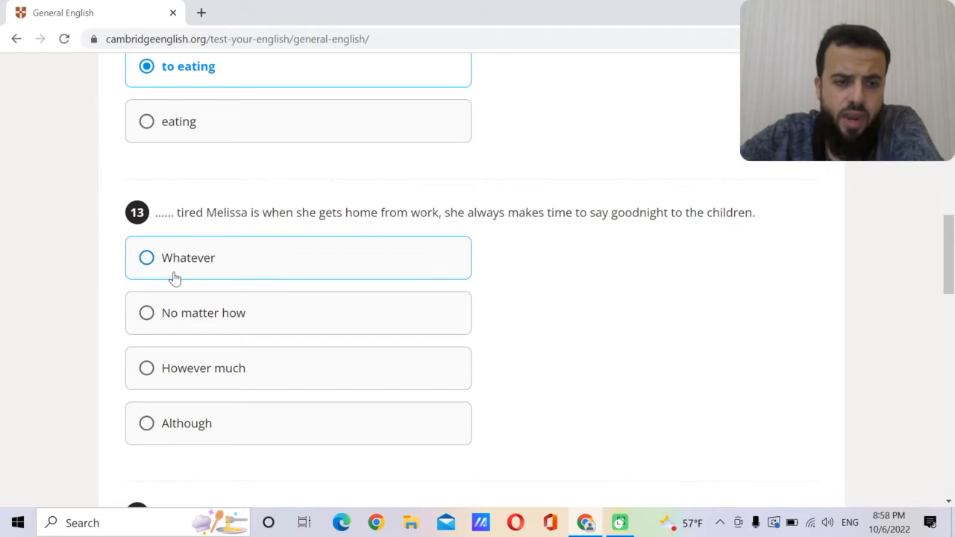
pyautogui.click(146, 312)
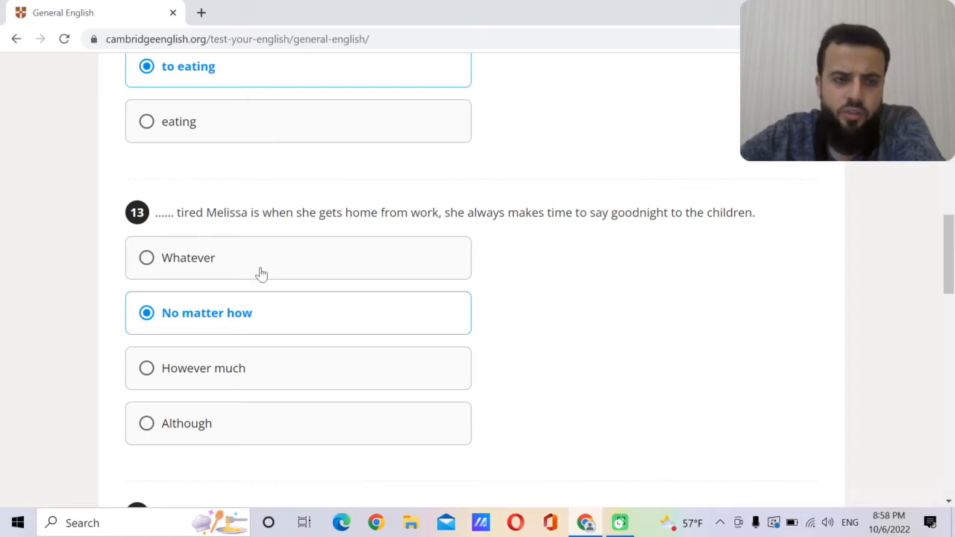
pyautogui.moveTo(108, 281)
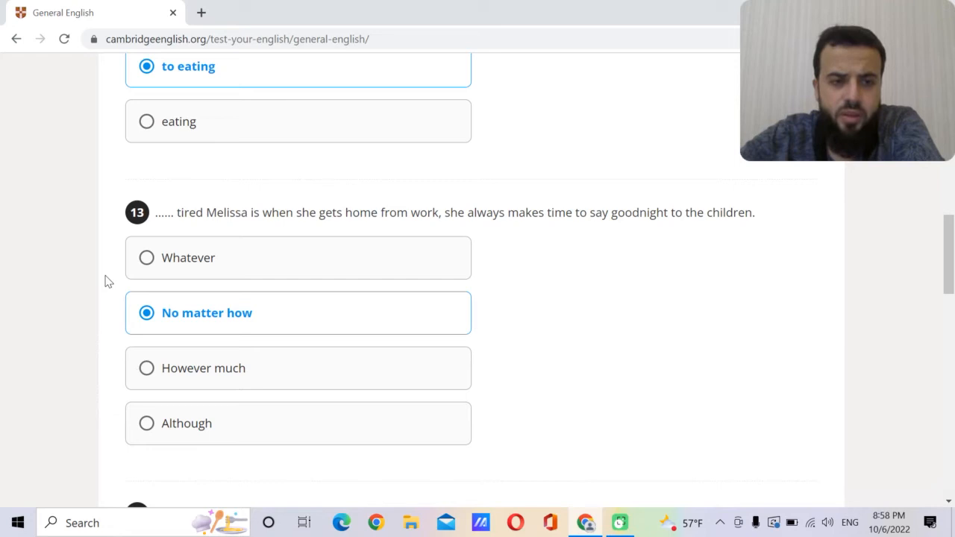
# Choose 'that' for question 14, then 'ordered' for question 15 after trying 'commanded'.
pyautogui.scroll(-3)
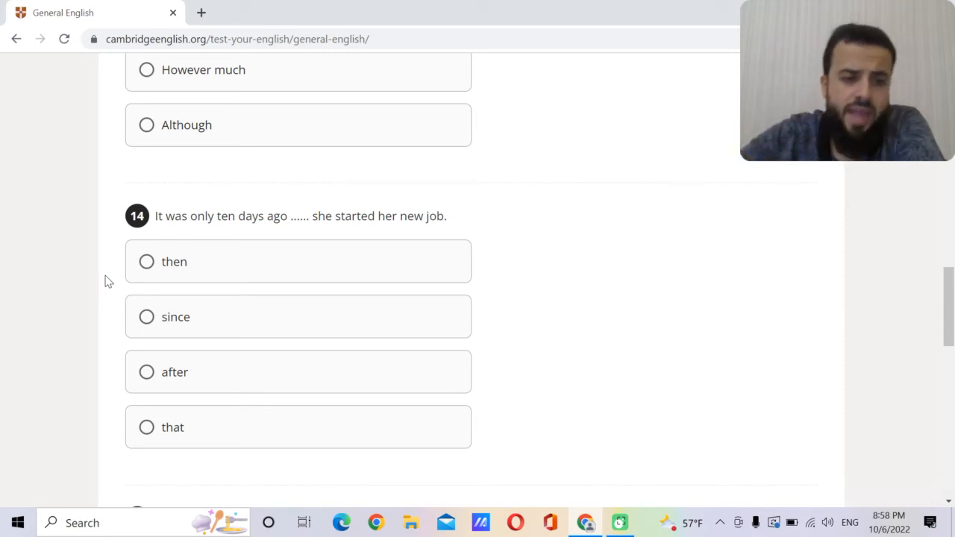
pyautogui.click(146, 426)
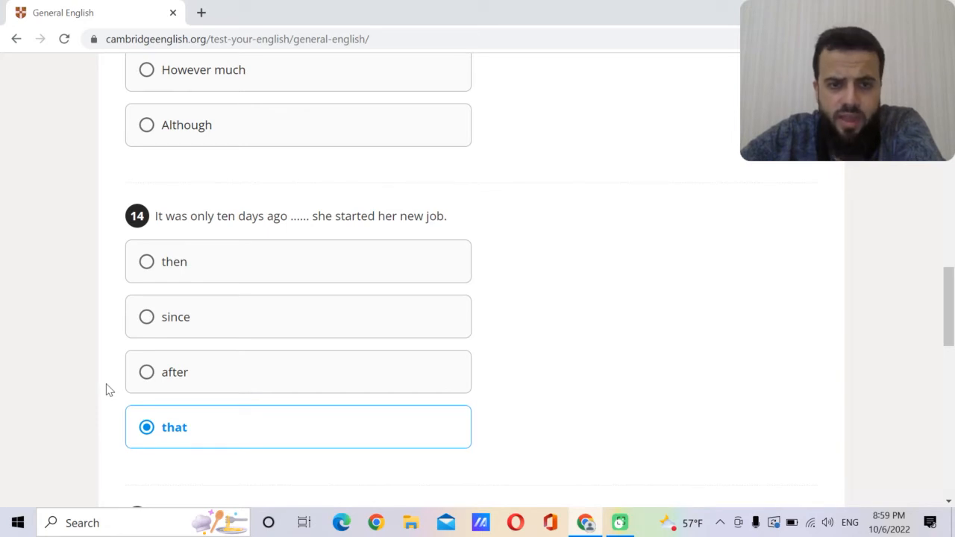
pyautogui.scroll(-3)
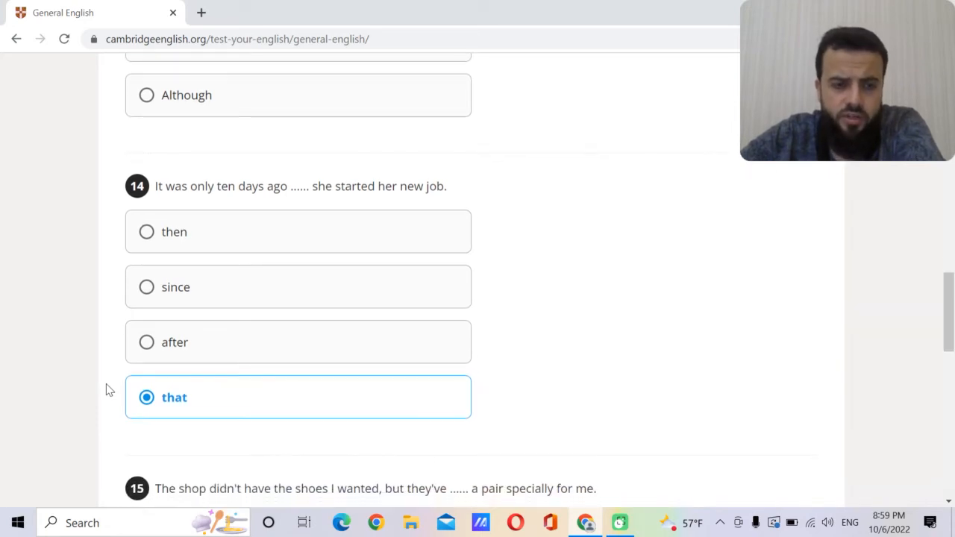
pyautogui.scroll(-3)
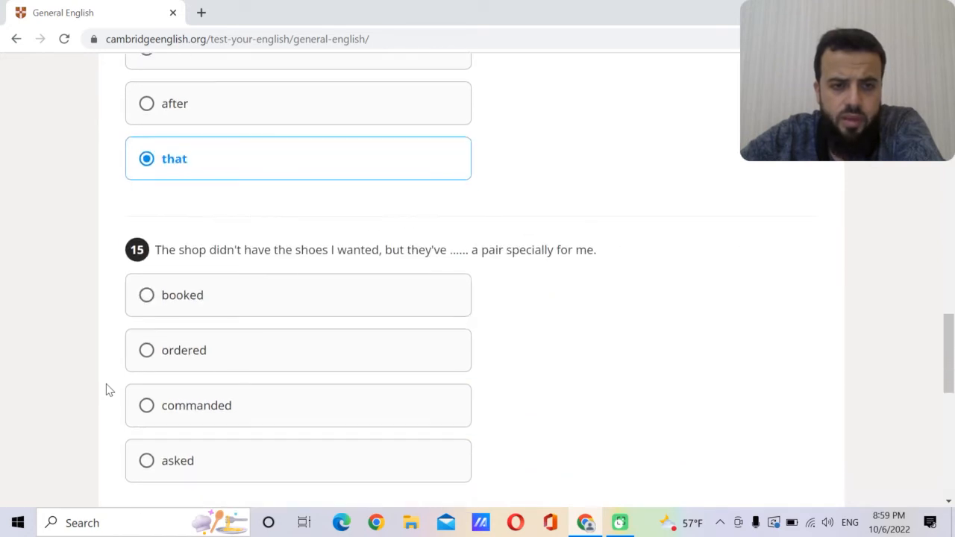
pyautogui.scroll(-3)
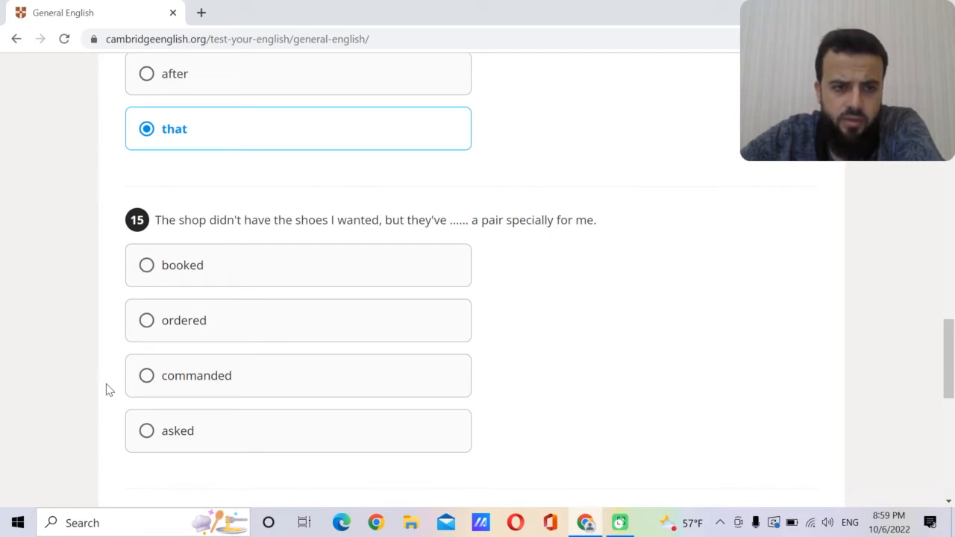
pyautogui.click(146, 320)
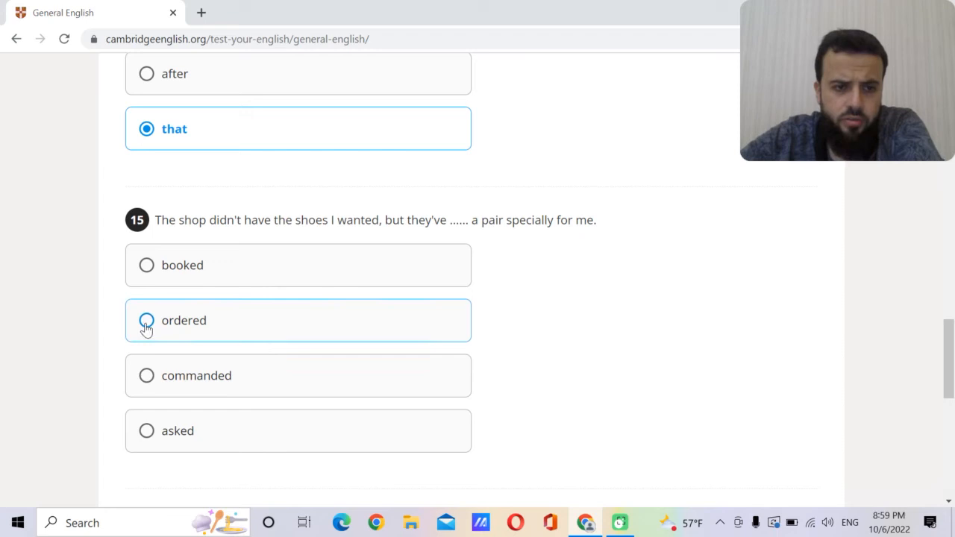
pyautogui.click(146, 320)
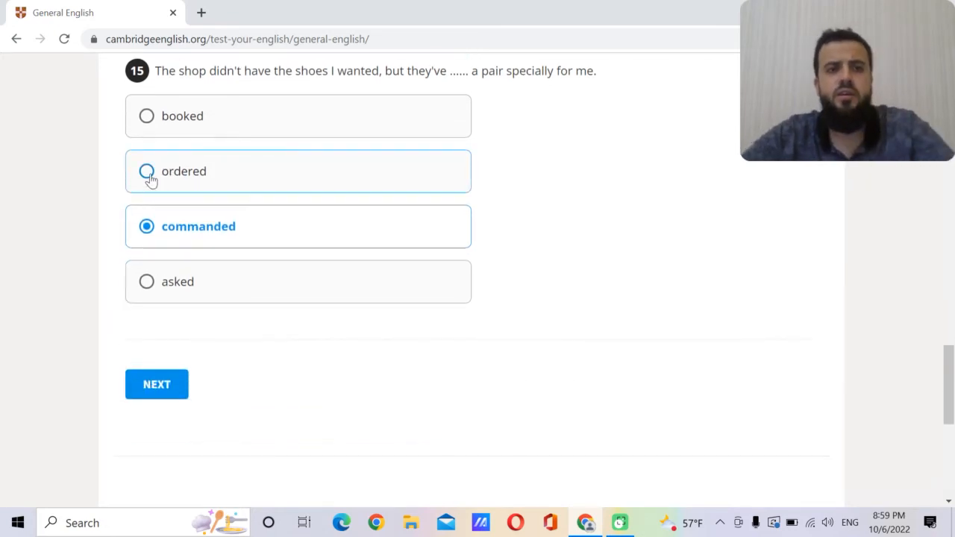
pyautogui.click(146, 171)
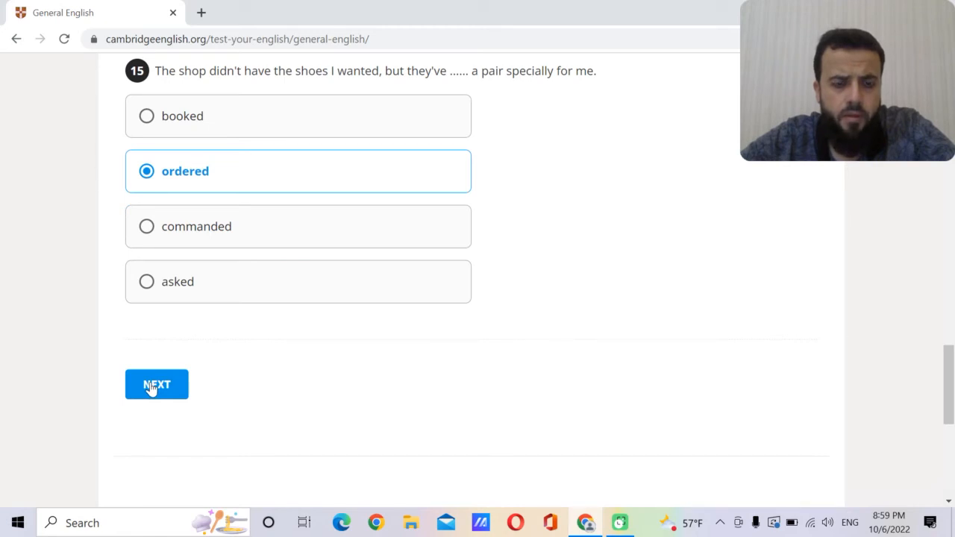
# Submit page 3 and answer question 16 on page 4 with 'about'.
pyautogui.click(156, 384)
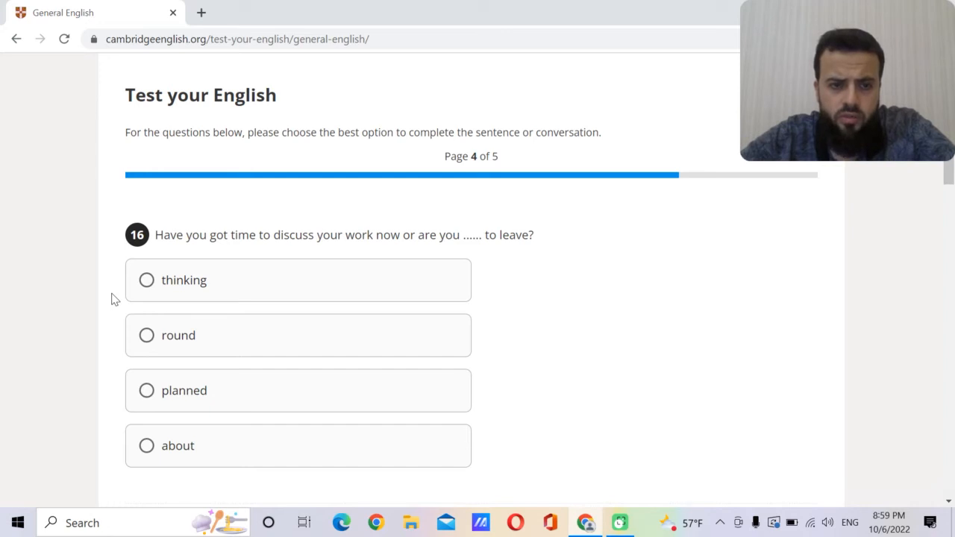
pyautogui.click(147, 446)
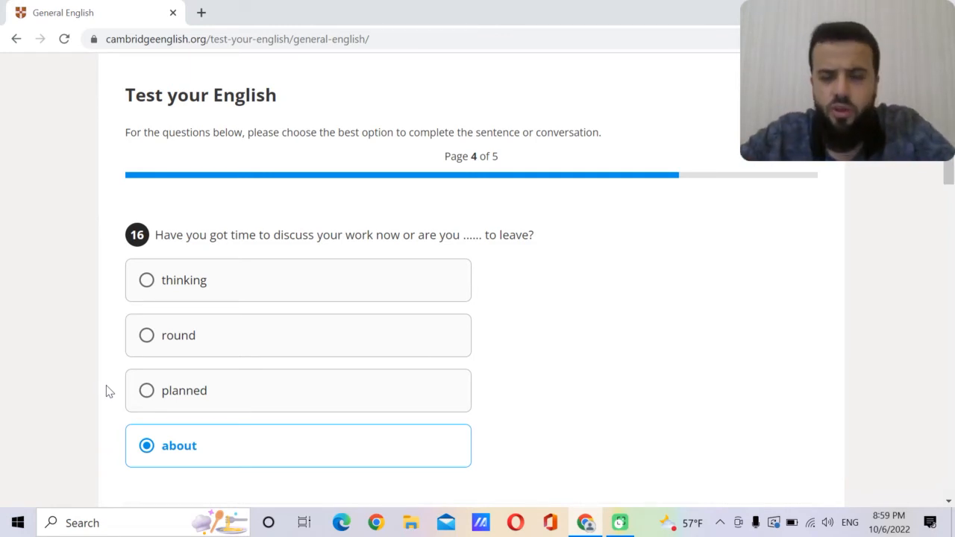
# Answer question 17 with 'almost' and question 18 with 'unfasten'.
pyautogui.scroll(-3)
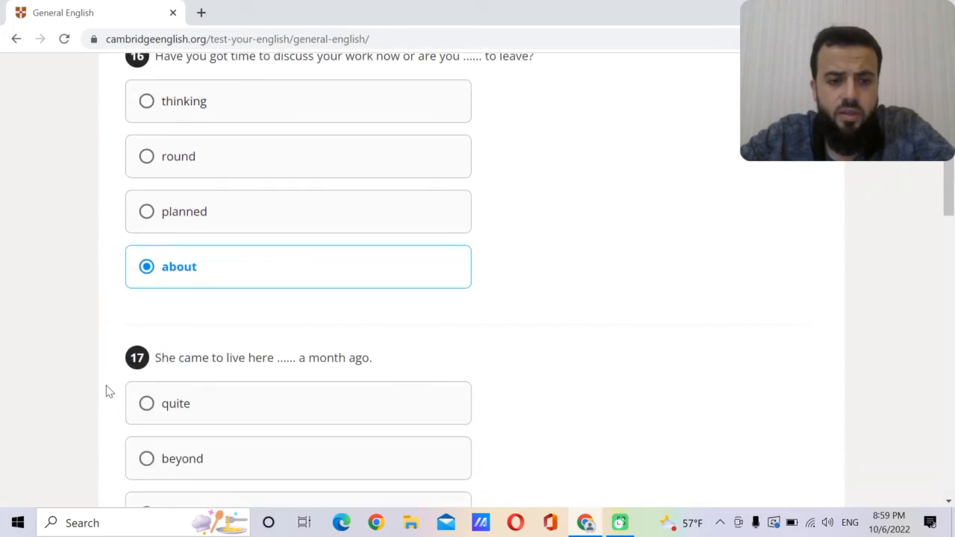
pyautogui.scroll(-3)
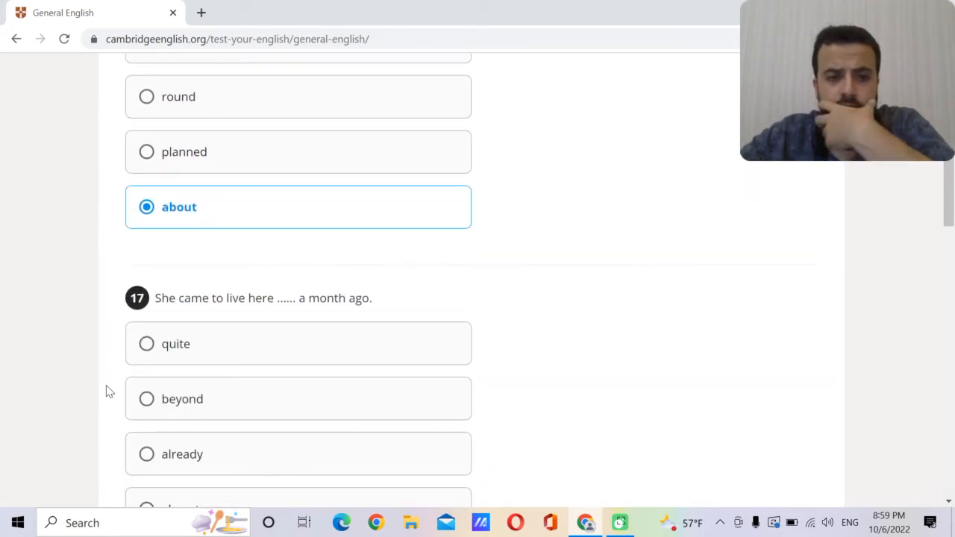
pyautogui.scroll(-3)
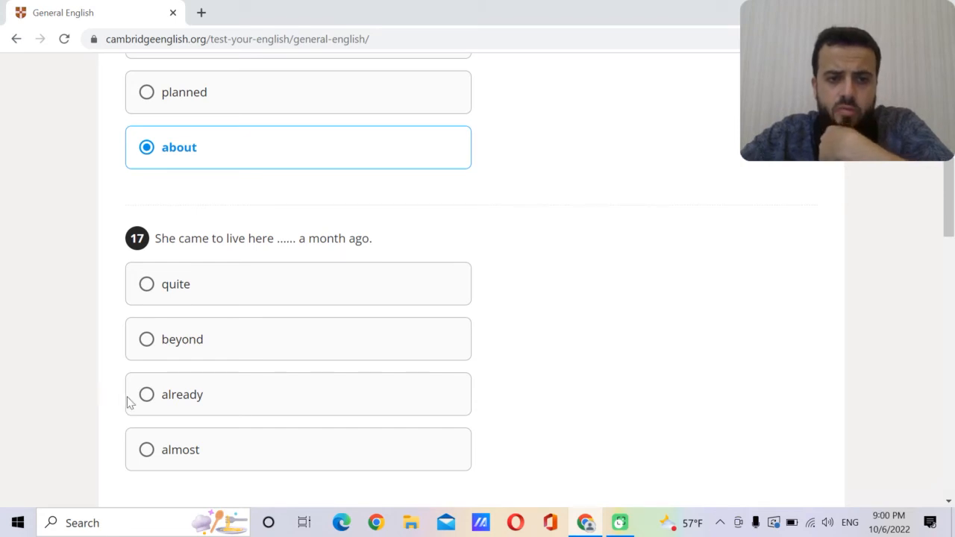
pyautogui.click(146, 449)
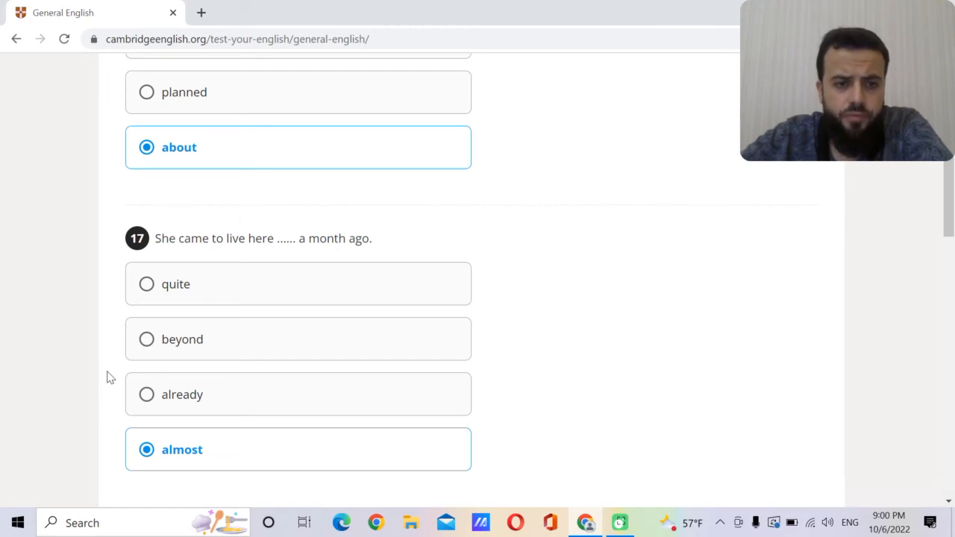
pyautogui.scroll(-3)
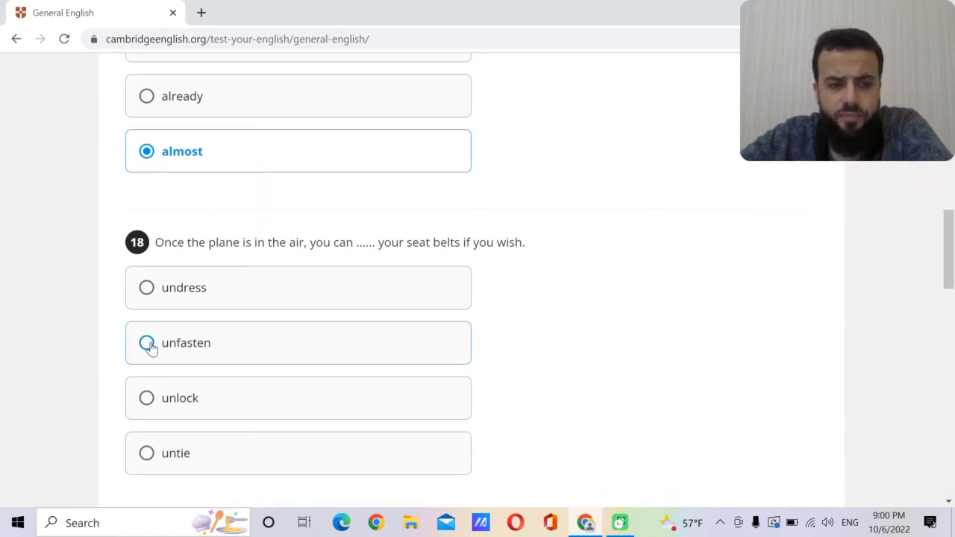
pyautogui.click(146, 342)
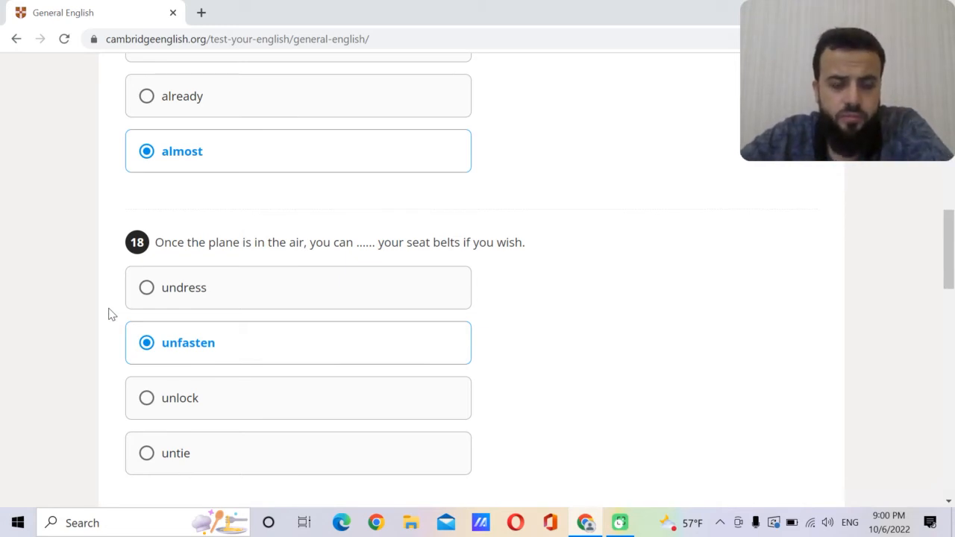
pyautogui.scroll(-3)
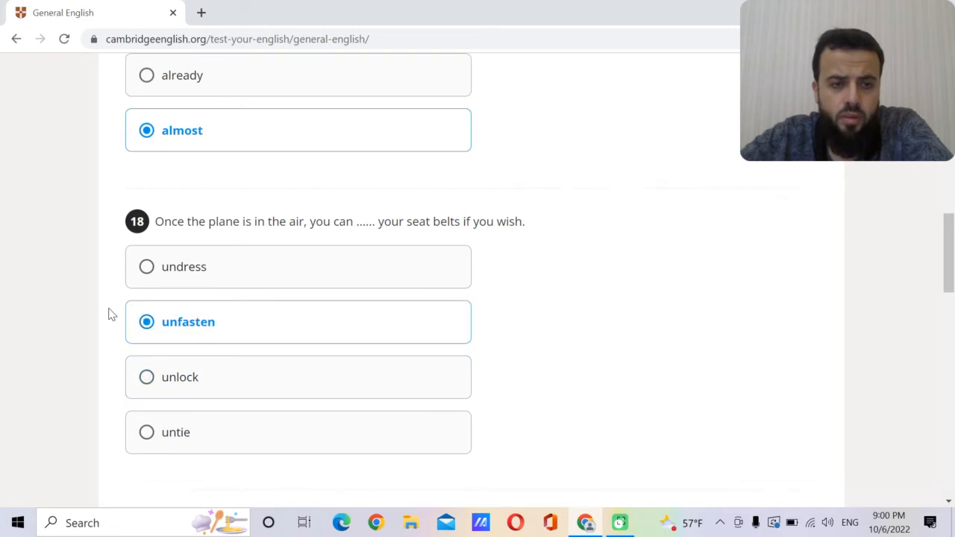
pyautogui.scroll(-3)
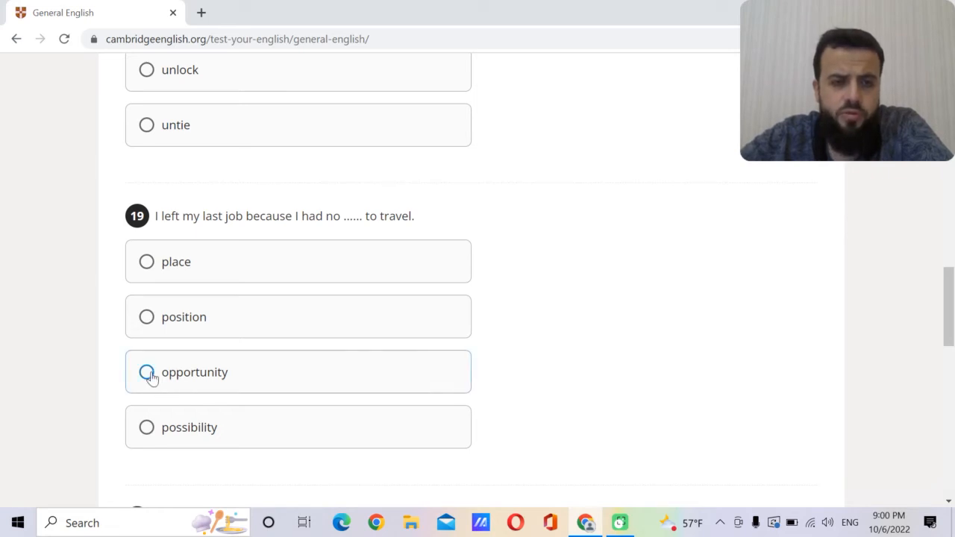
# Answer question 19 'opportunity' and question 20 'little', then advance to page 5.
pyautogui.click(146, 372)
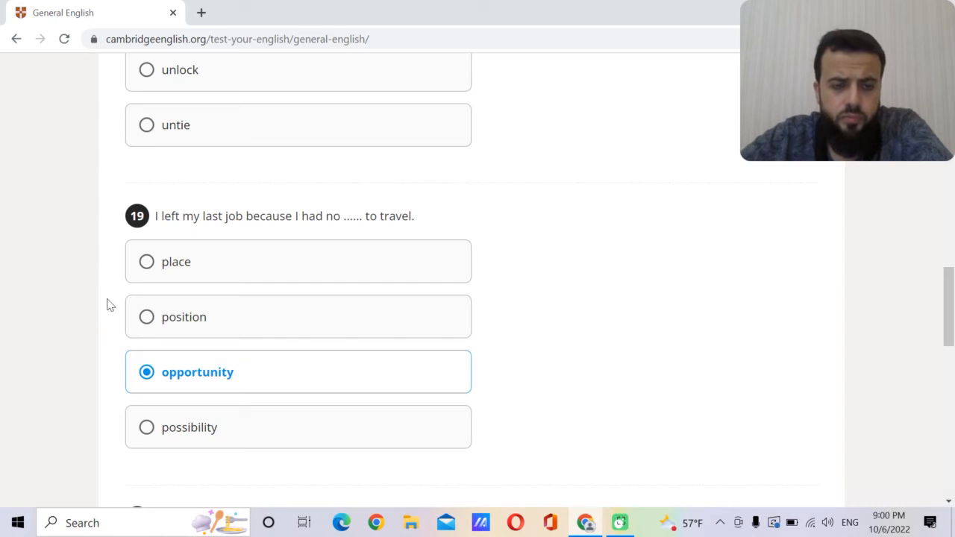
pyautogui.scroll(-3)
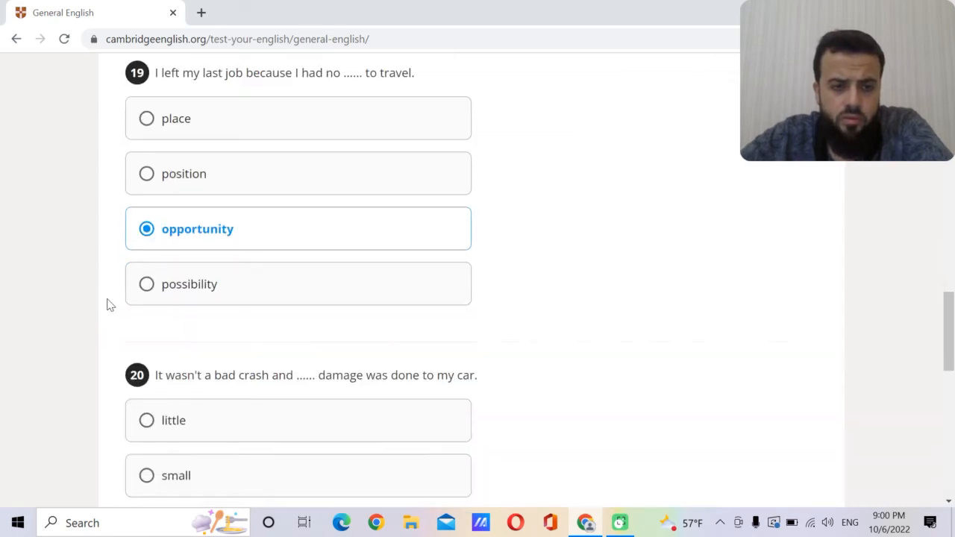
pyautogui.scroll(-3)
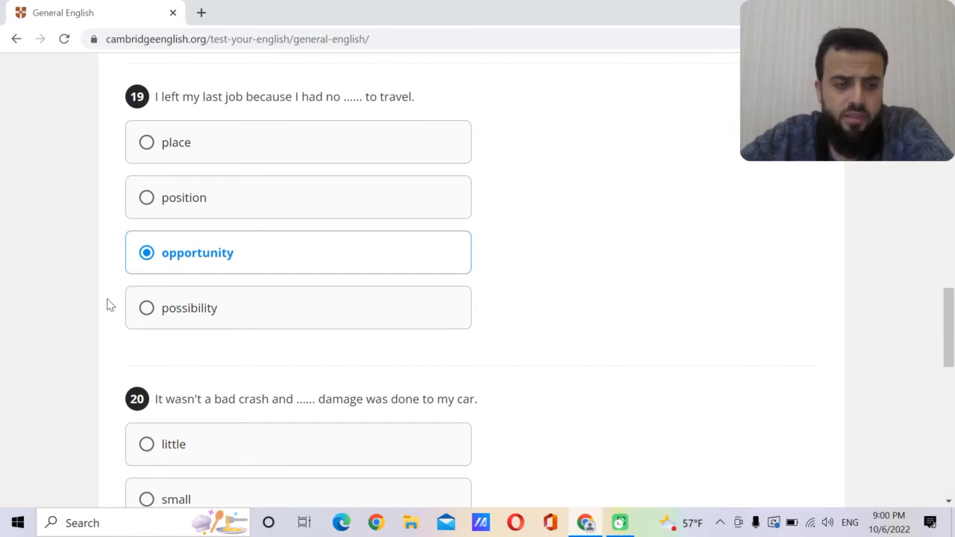
pyautogui.scroll(-3)
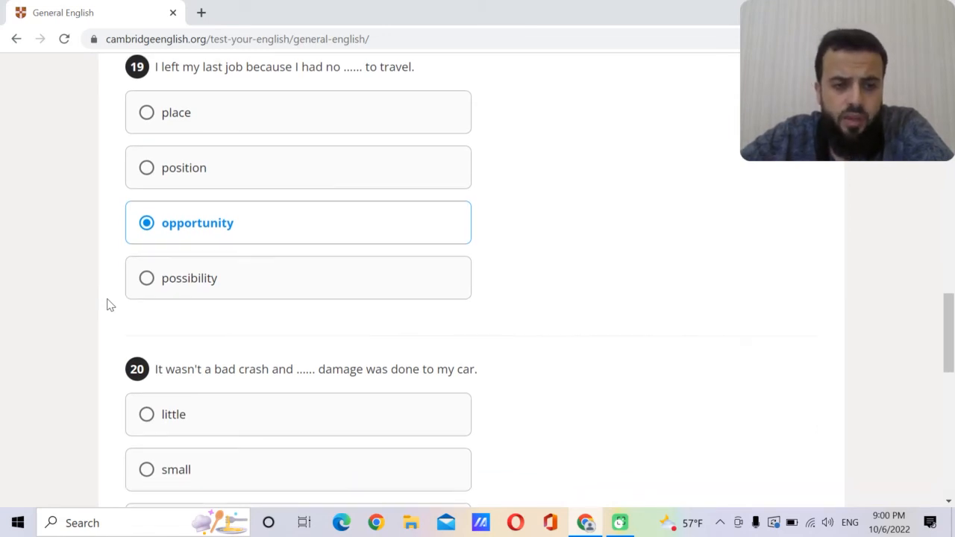
pyautogui.scroll(-3)
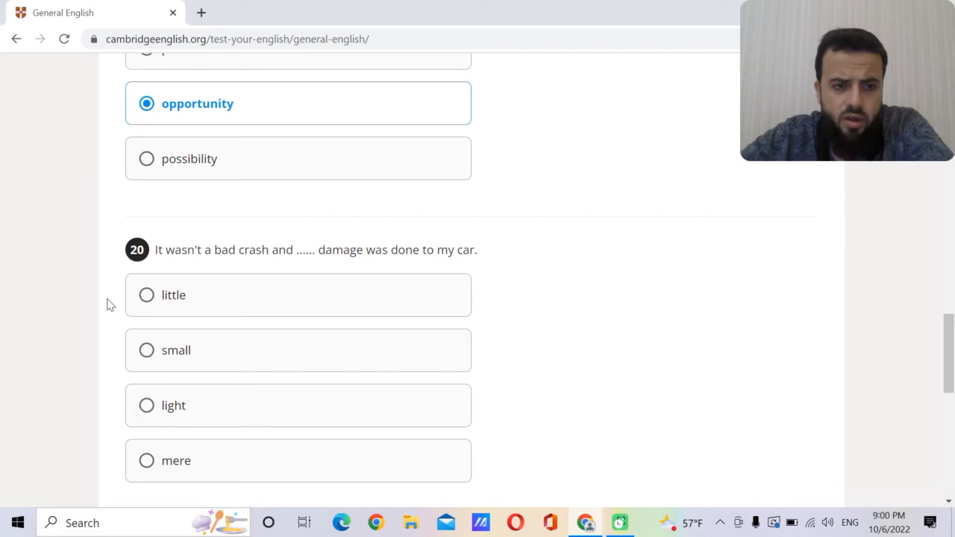
pyautogui.moveTo(153, 302)
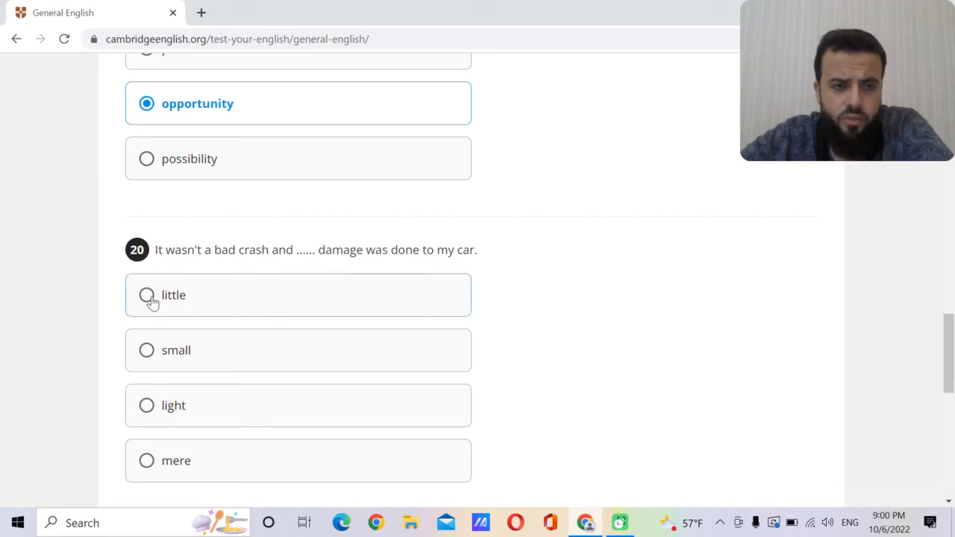
pyautogui.click(147, 294)
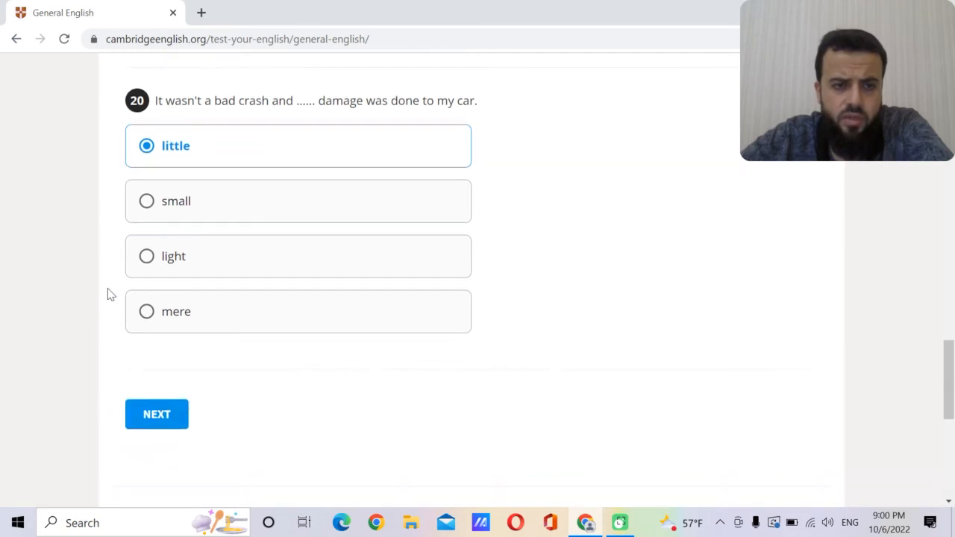
pyautogui.moveTo(196, 316)
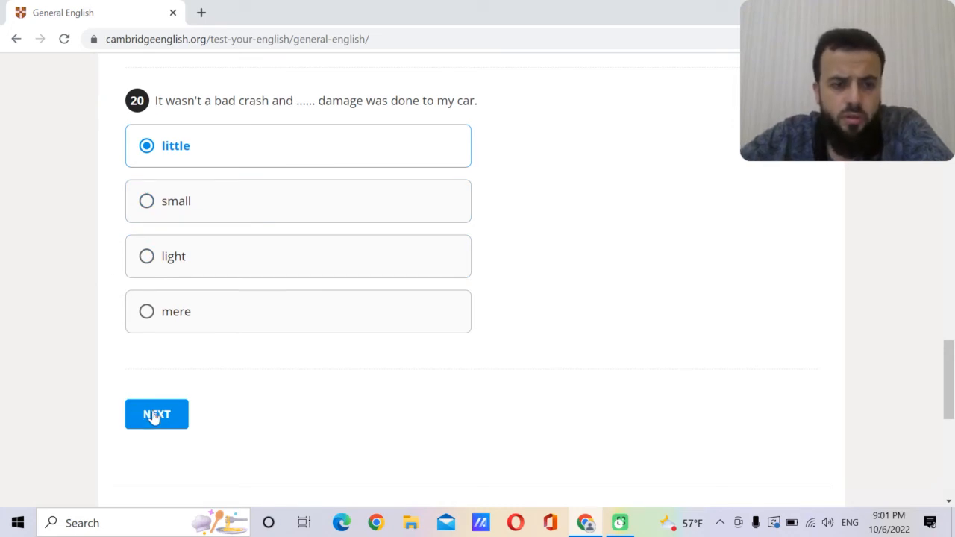
pyautogui.click(157, 414)
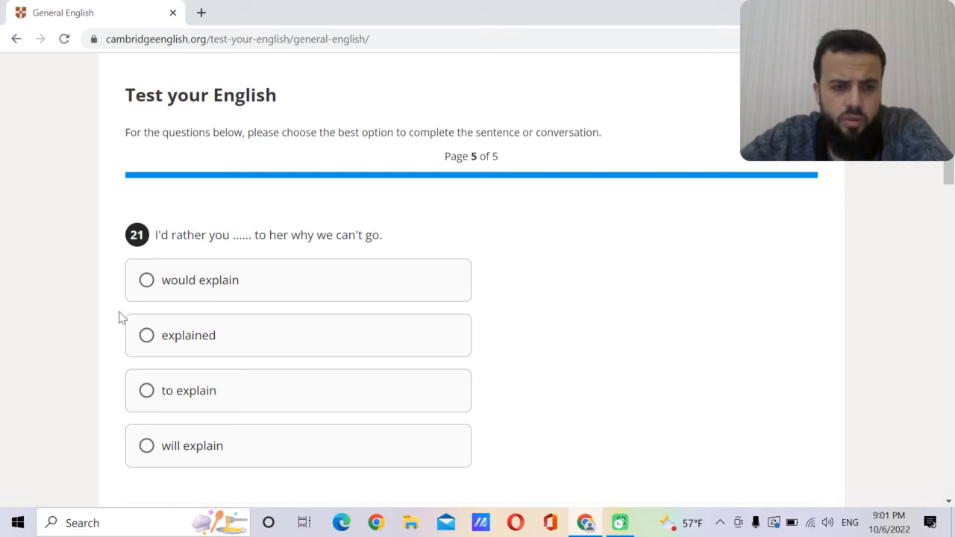
# Answer question 21 with 'explained' and question 22 with 'sides'.
pyautogui.click(146, 335)
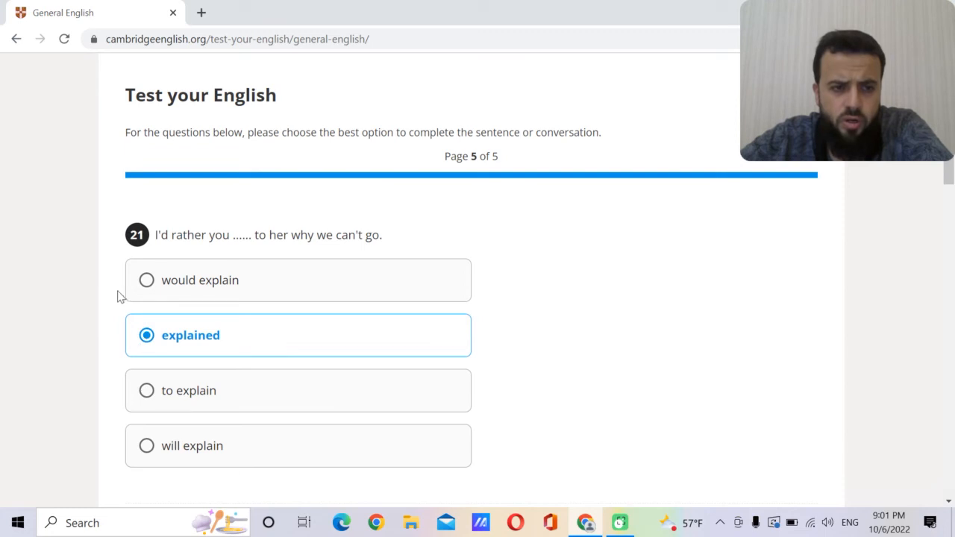
pyautogui.scroll(-3)
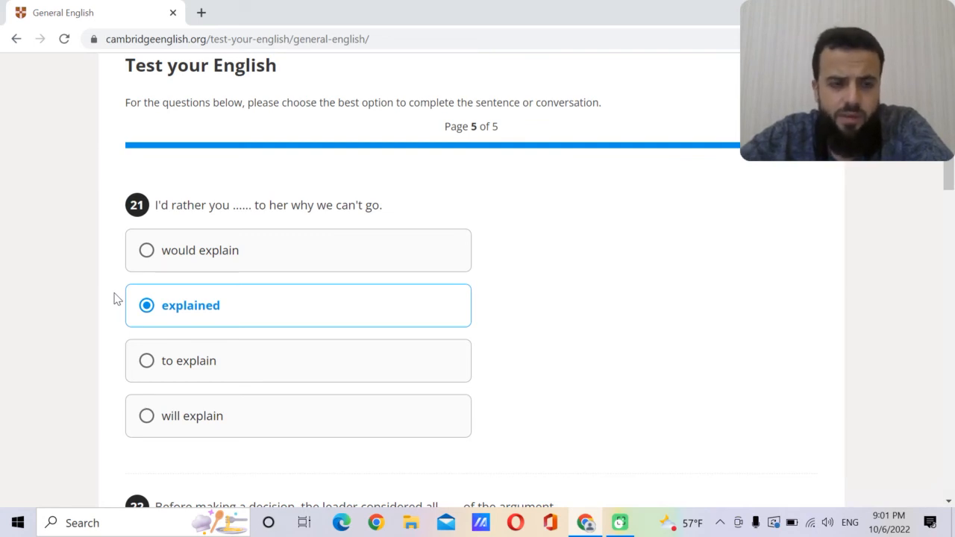
pyautogui.scroll(-3)
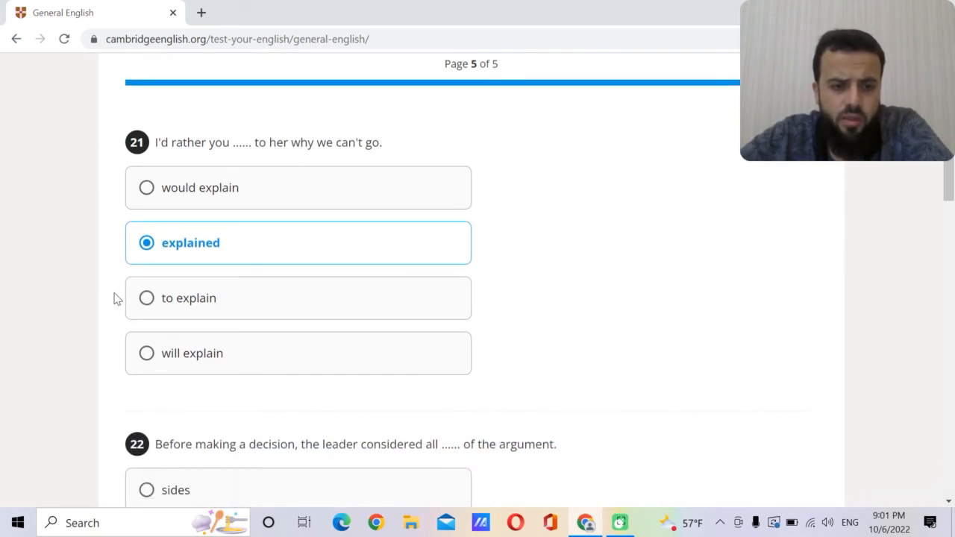
pyautogui.scroll(-3)
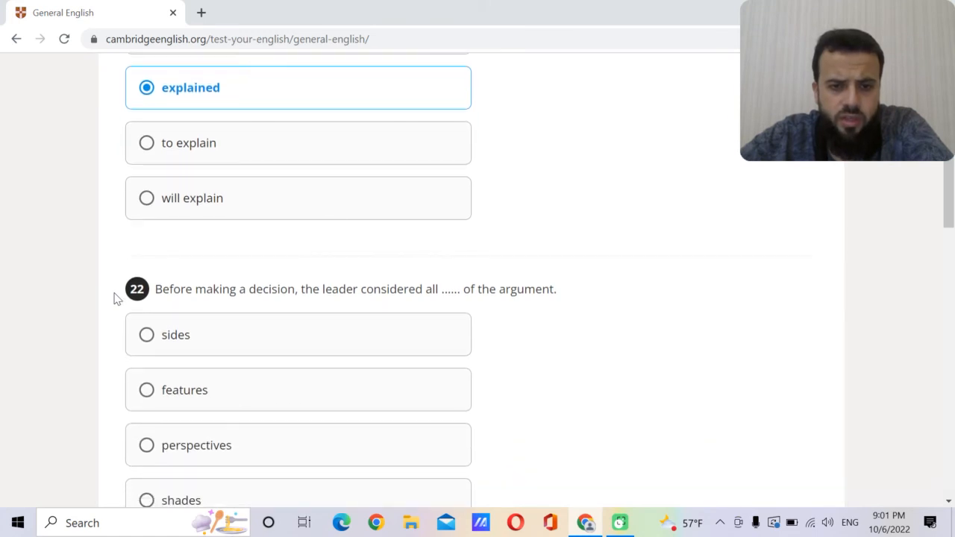
pyautogui.scroll(-3)
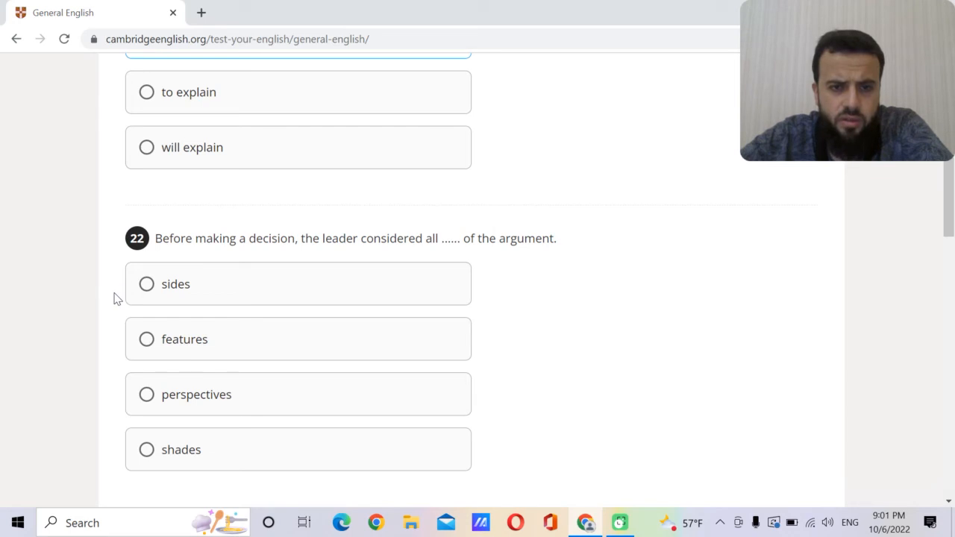
pyautogui.click(146, 284)
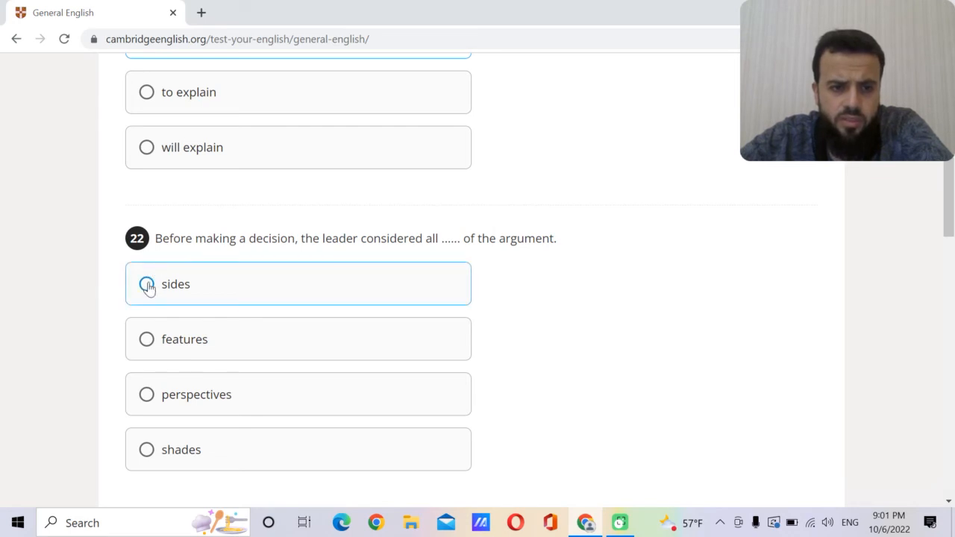
pyautogui.click(146, 283)
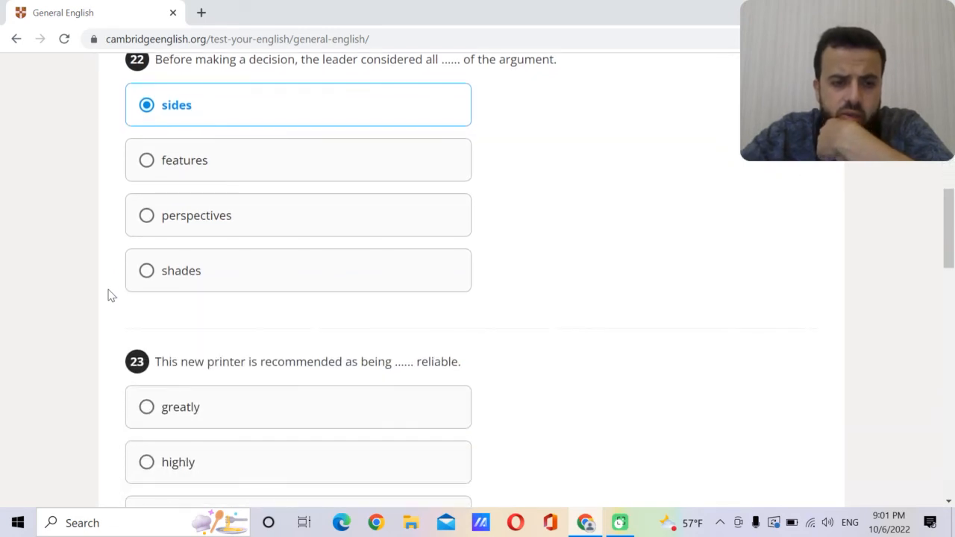
# Answer question 23 with 'highly' and scroll on to question 24.
pyautogui.scroll(-3)
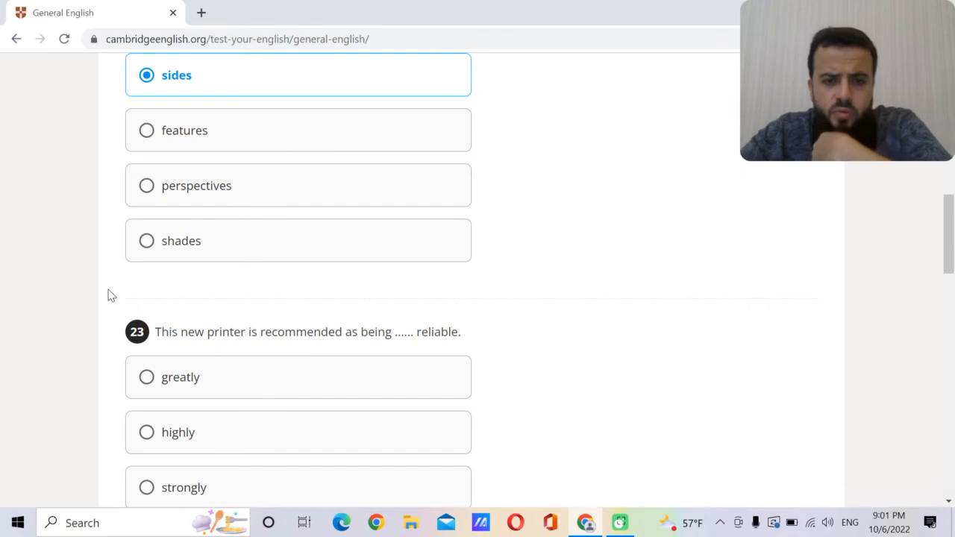
pyautogui.scroll(-3)
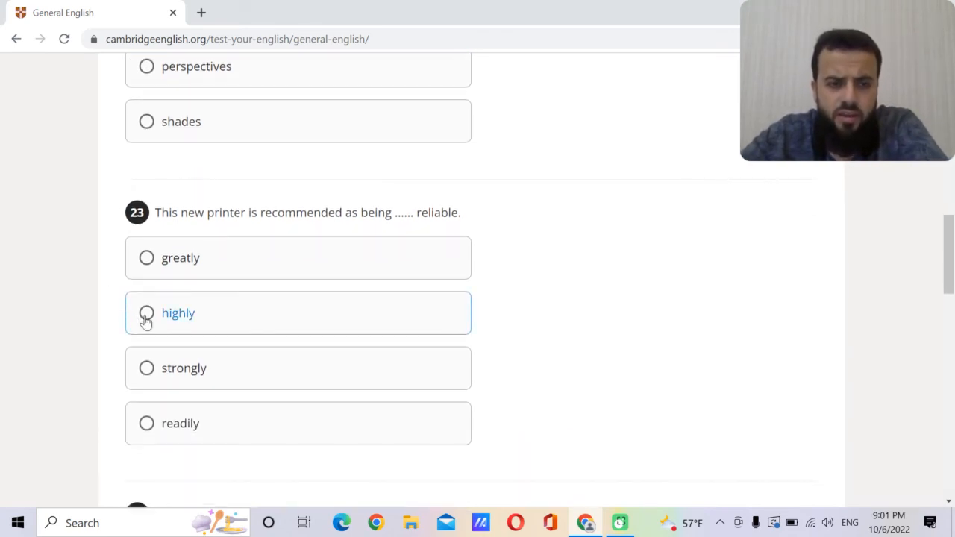
pyautogui.click(146, 312)
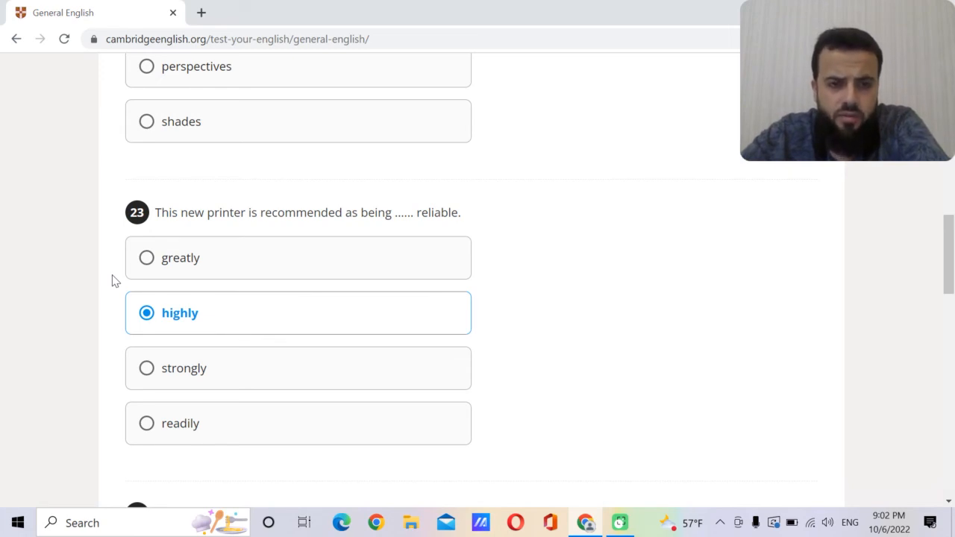
pyautogui.scroll(-3)
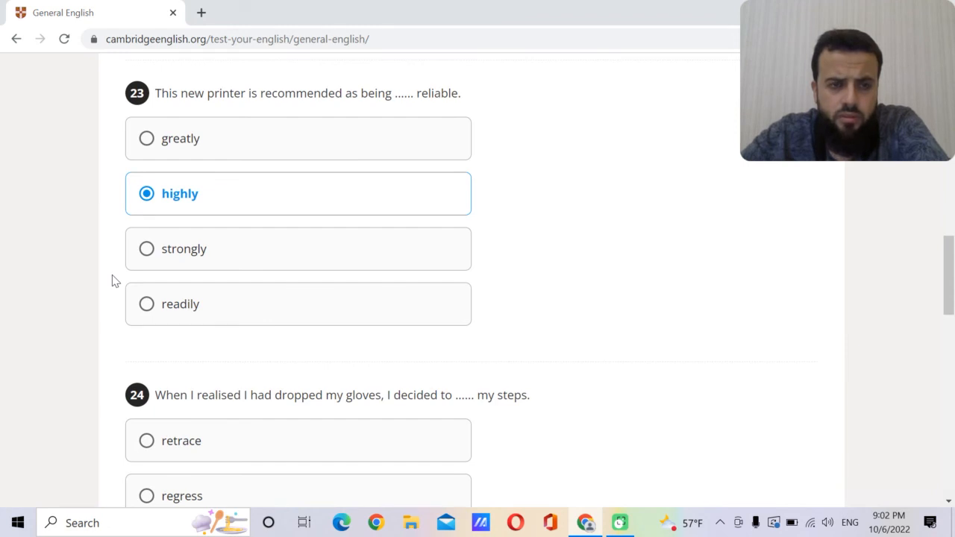
pyautogui.scroll(-3)
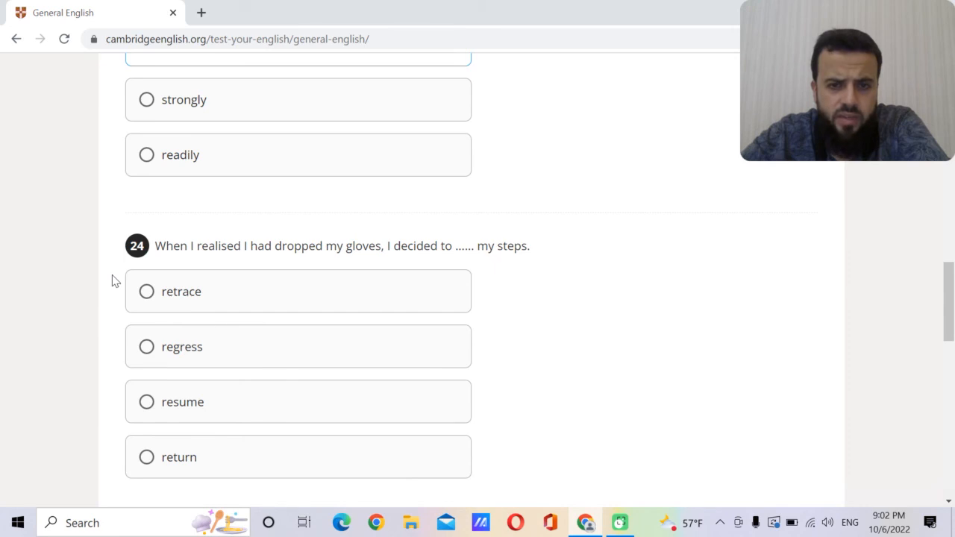
pyautogui.scroll(-3)
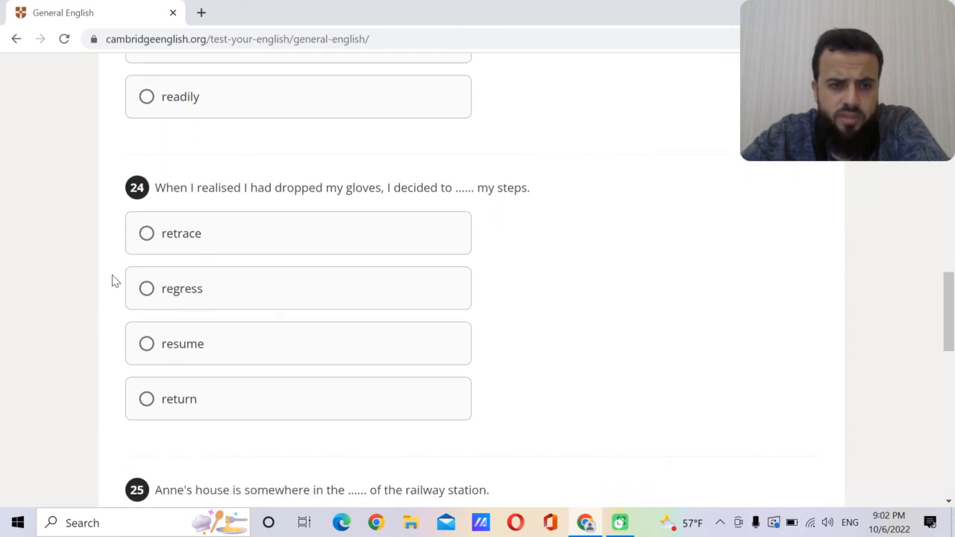
# Choose 'retrace' for question 24 and 'vicinity' for question 25.
pyautogui.click(147, 232)
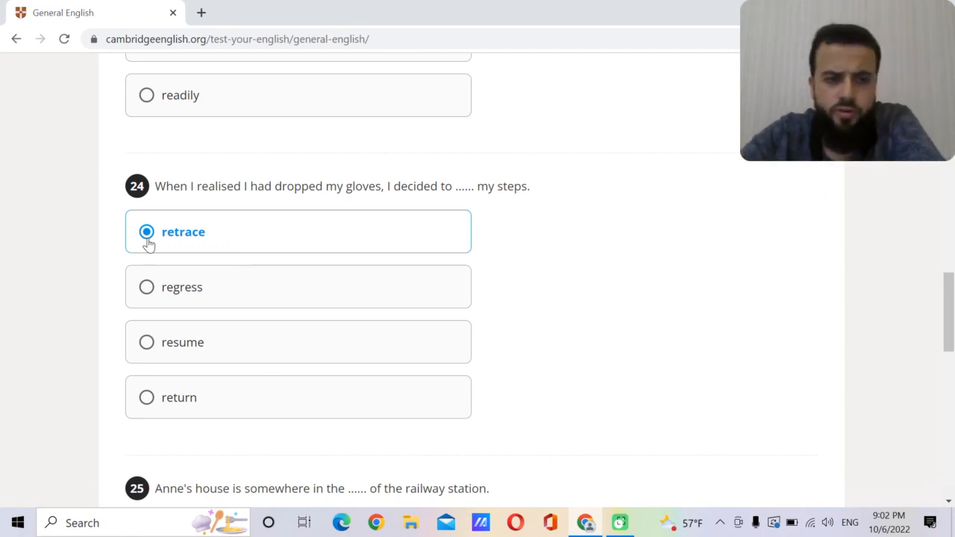
pyautogui.moveTo(111, 264)
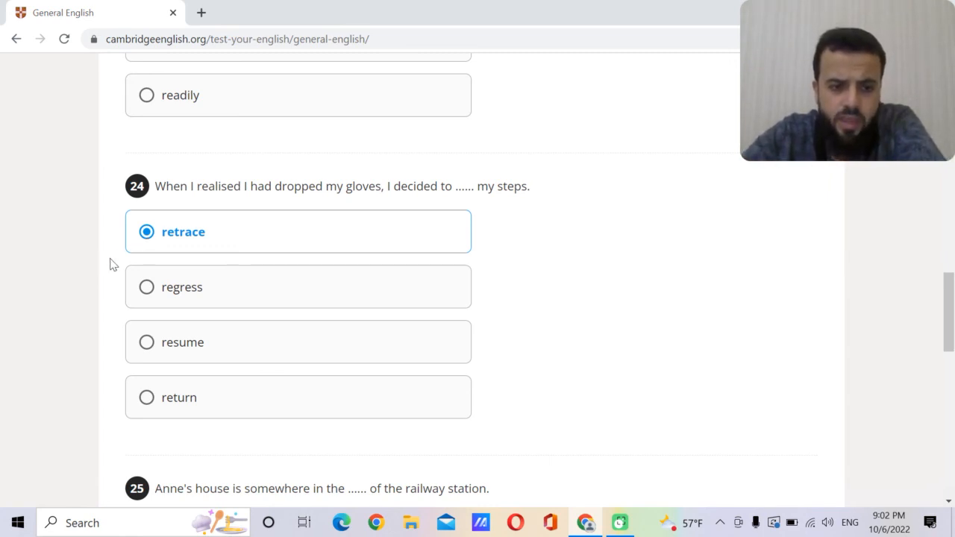
pyautogui.scroll(-3)
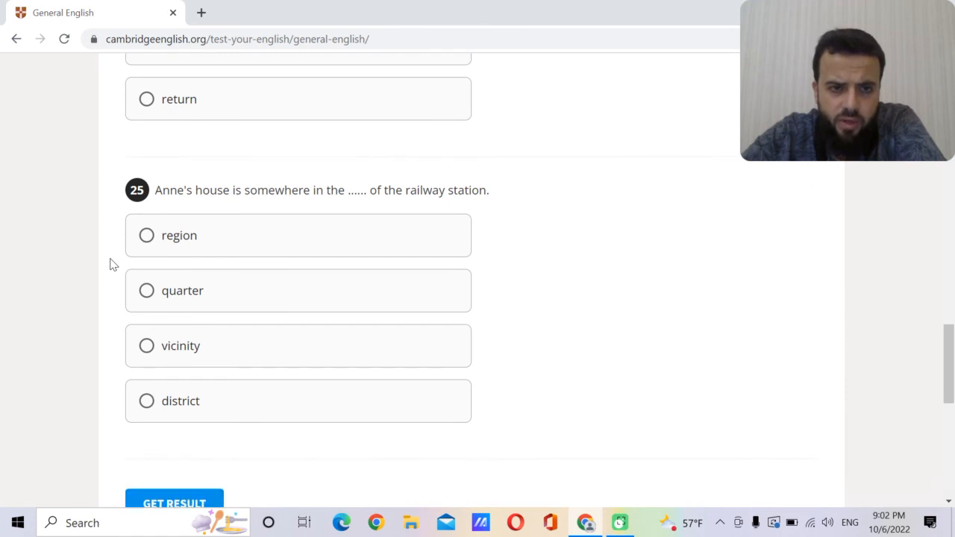
pyautogui.scroll(-3)
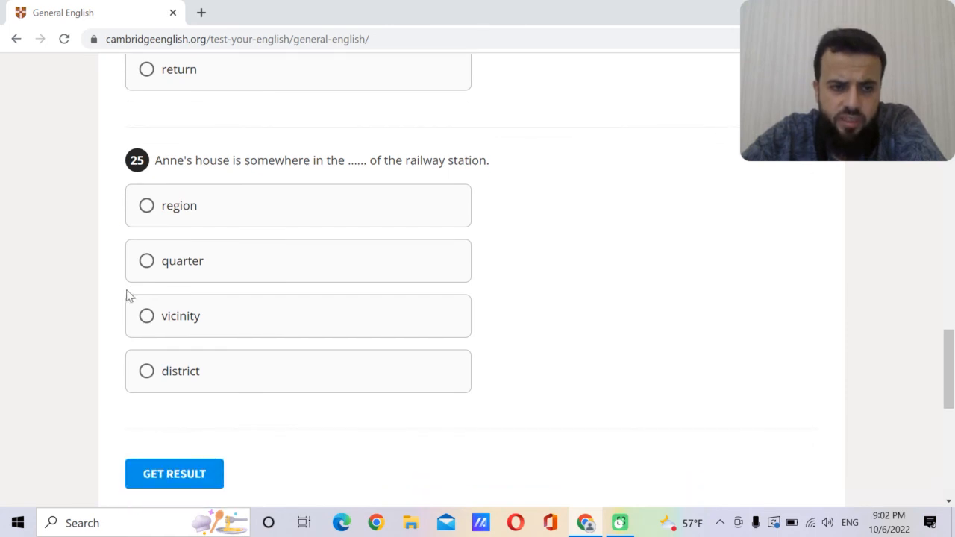
pyautogui.click(146, 316)
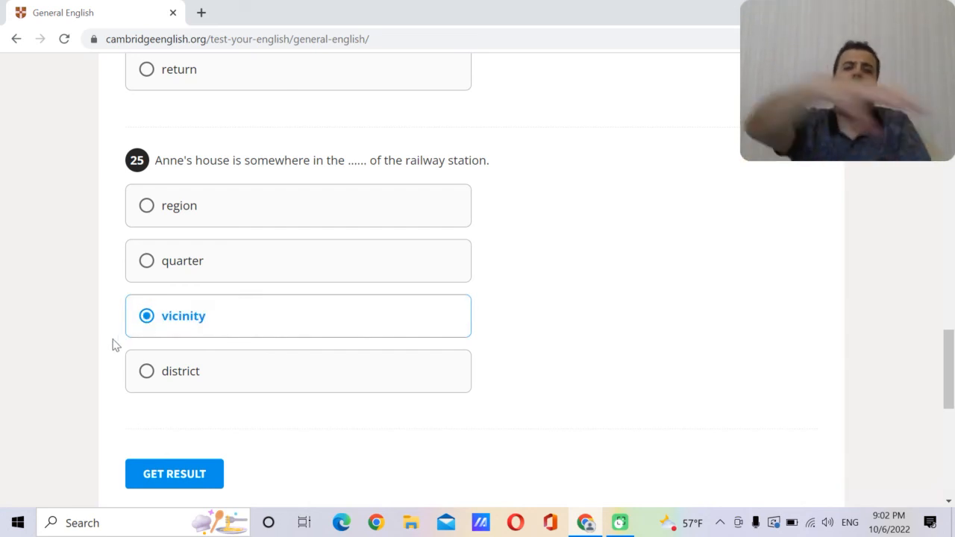
pyautogui.moveTo(153, 228)
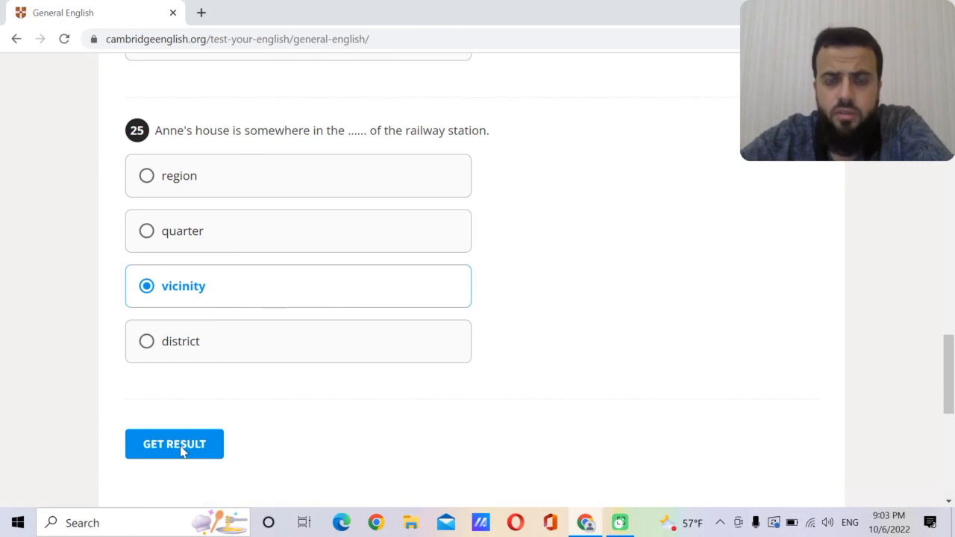
pyautogui.moveTo(223, 439)
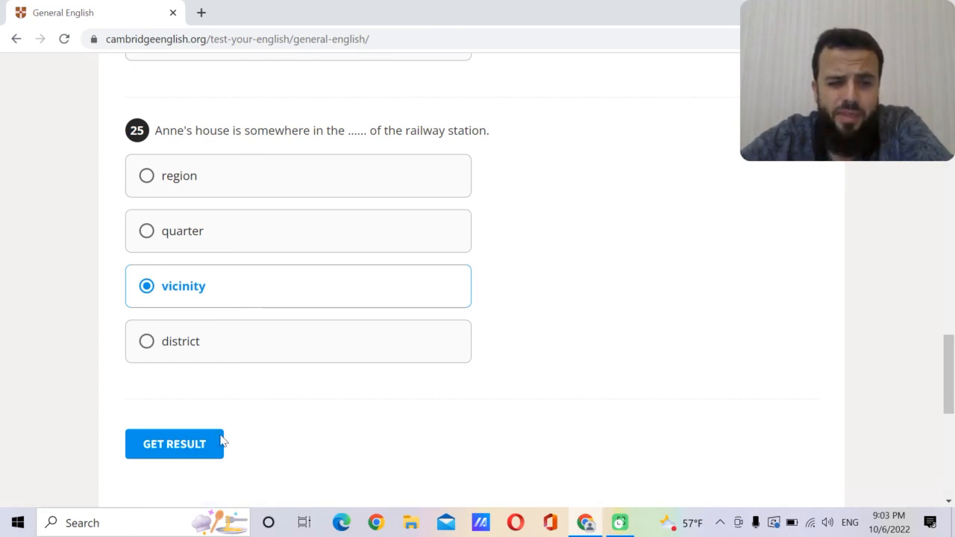
# Submit the test with GET RESULT and decline the survey to view the 25/25 score.
pyautogui.click(174, 444)
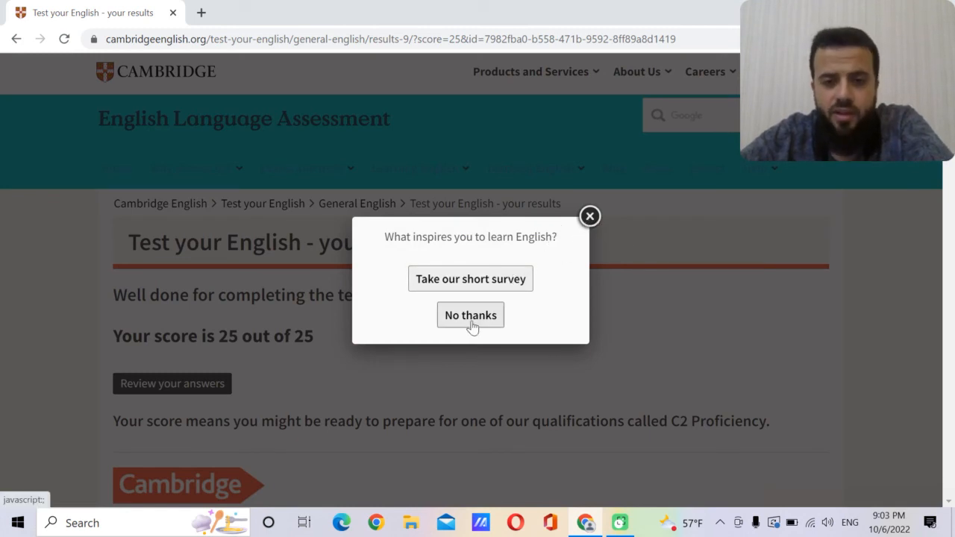
pyautogui.click(470, 314)
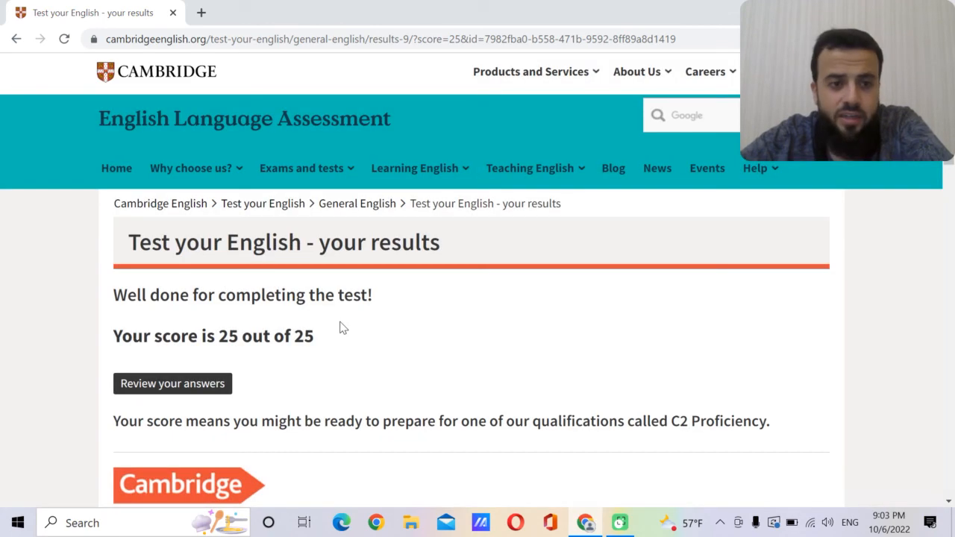